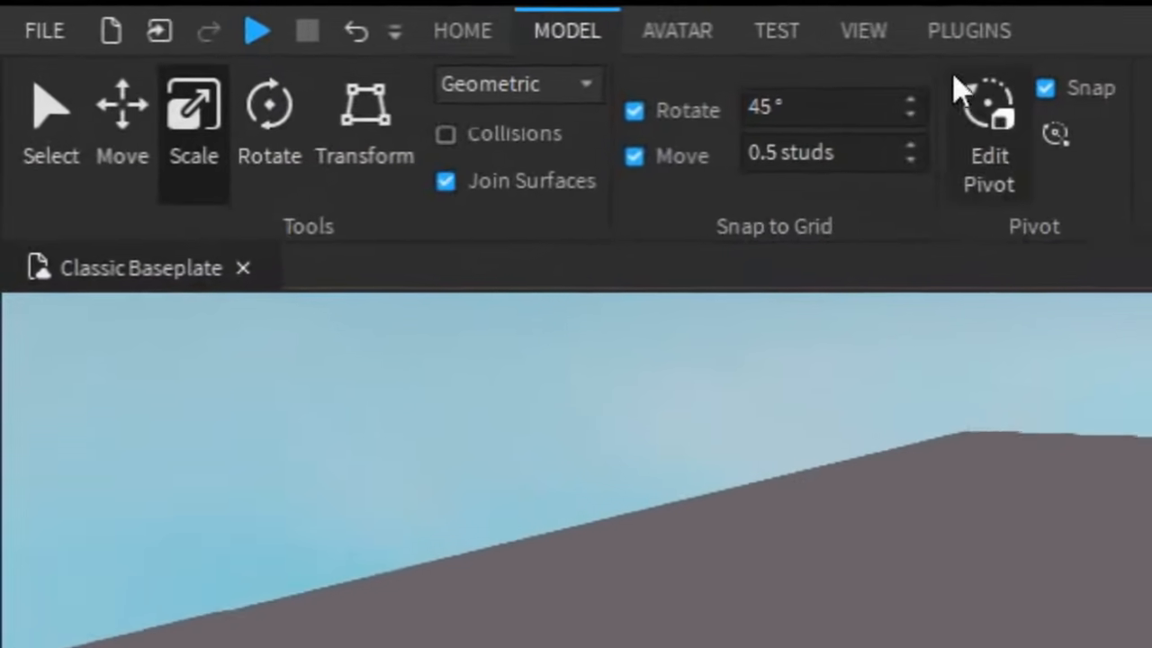
Insert a new block part onto the baseplate from the Model tab
{"action": "left_click", "coordinate": [864, 31]}
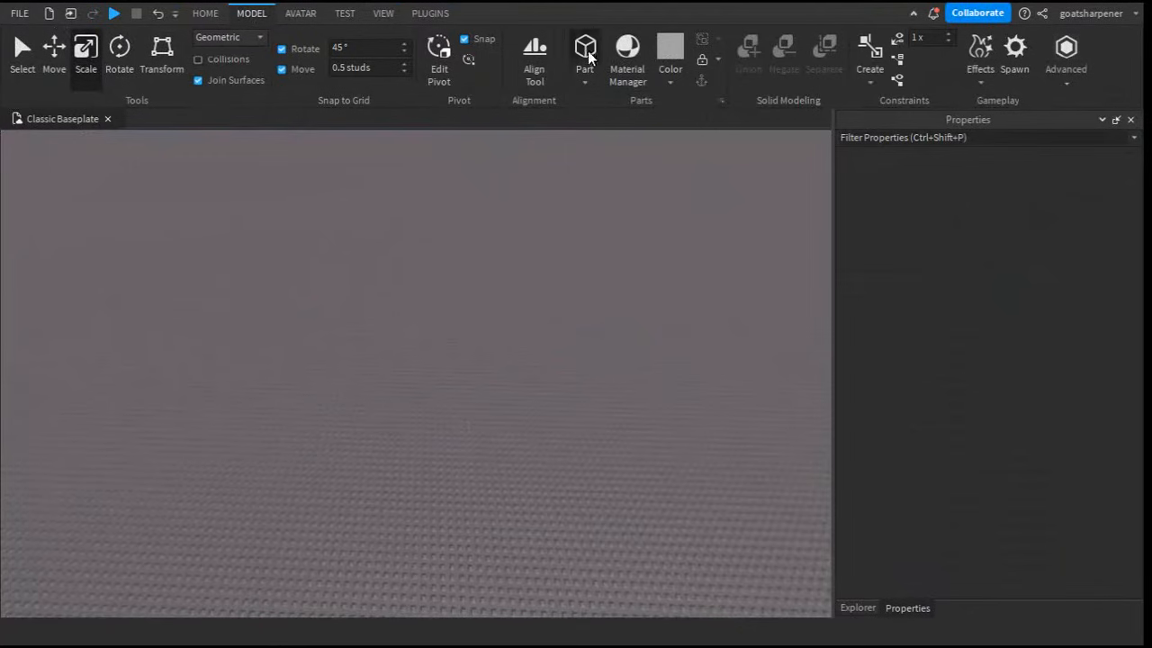
{"action": "left_click", "coordinate": [581, 47]}
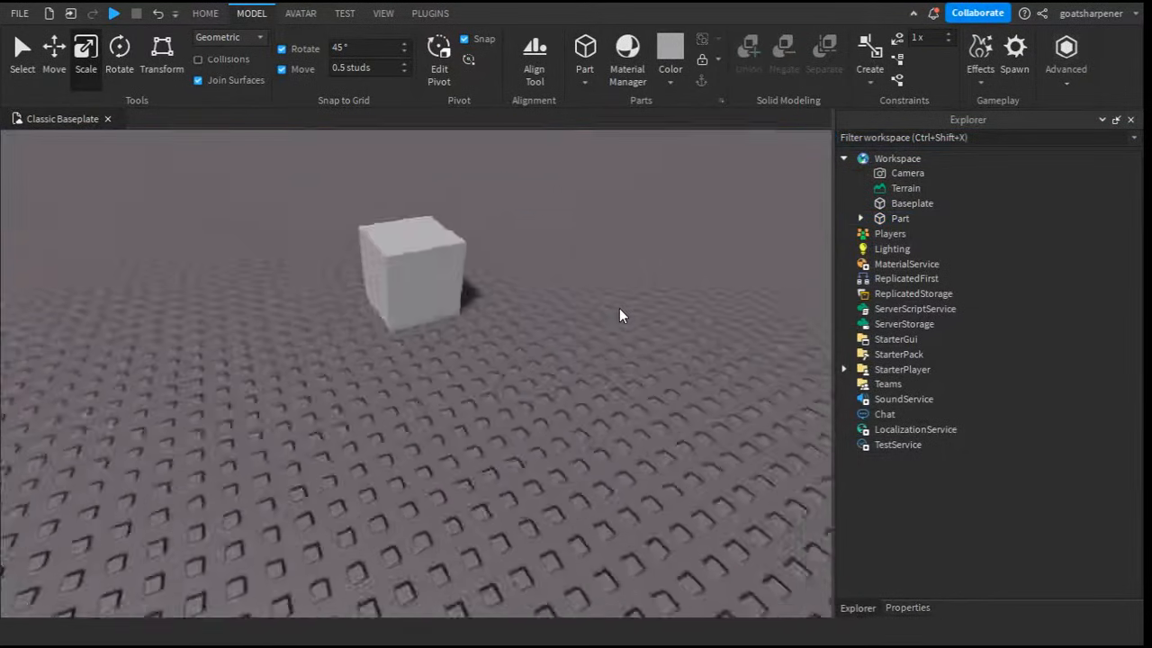
Add a ProximityPrompt to the part with ActionText Open Shop, ObjectText Shop and HoldDuration 1
{"action": "left_click", "coordinate": [410, 279]}
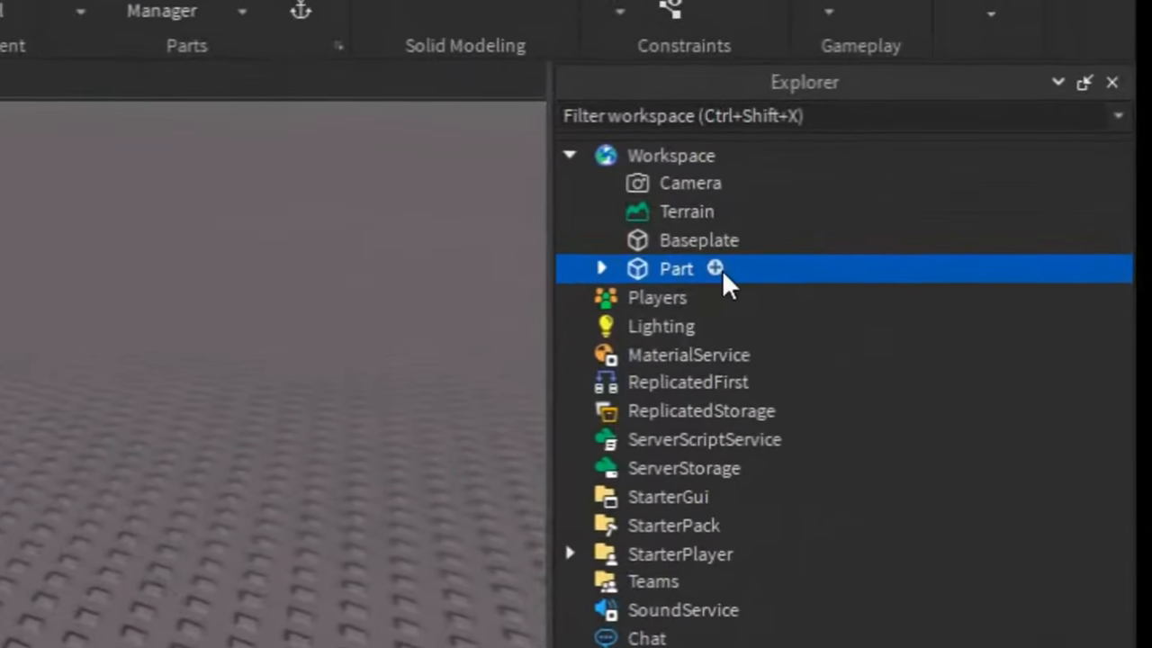
{"action": "left_click", "coordinate": [716, 268]}
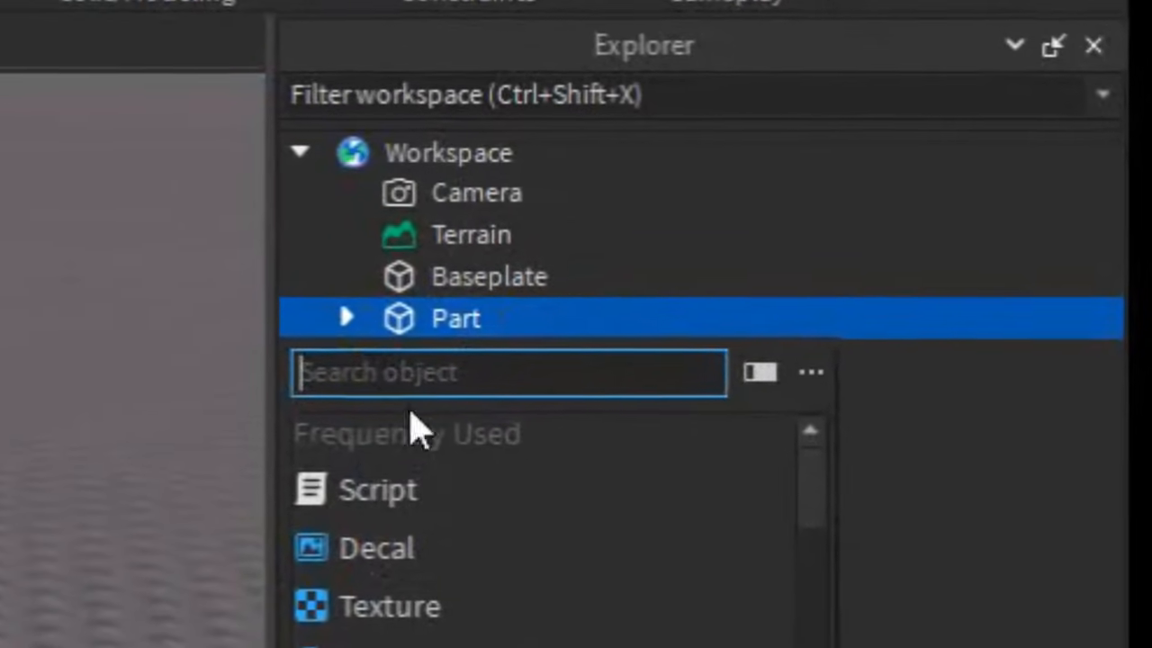
{"action": "type", "text": "pro"}
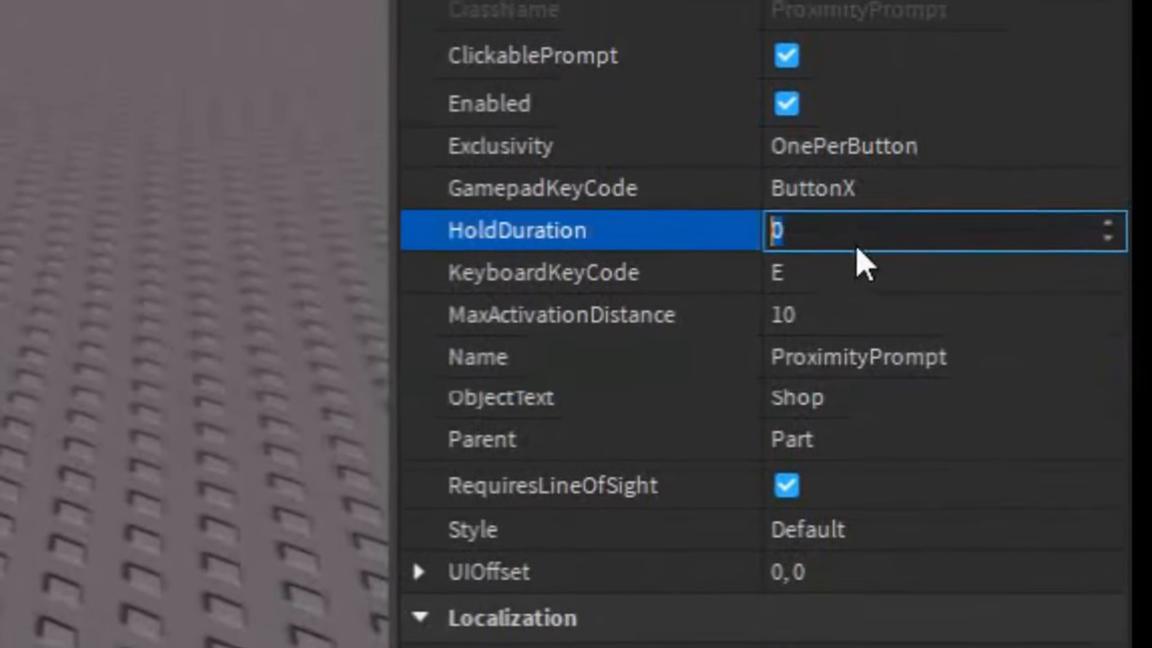
{"action": "type", "text": "1"}
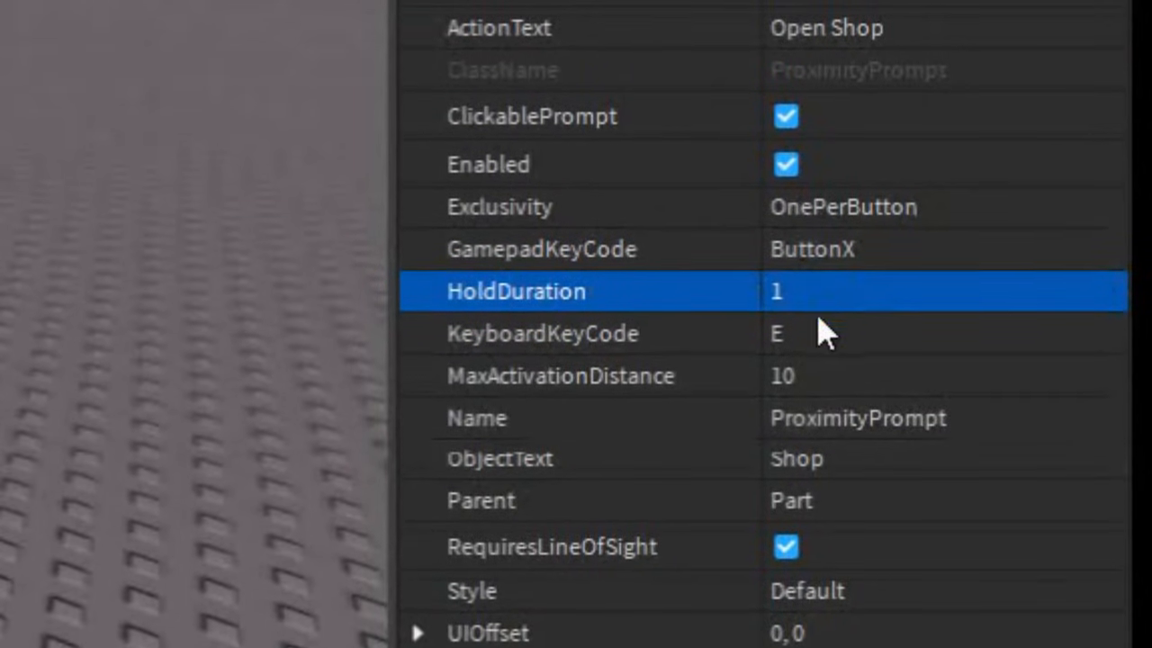
{"action": "mouse_move", "coordinate": [842, 382]}
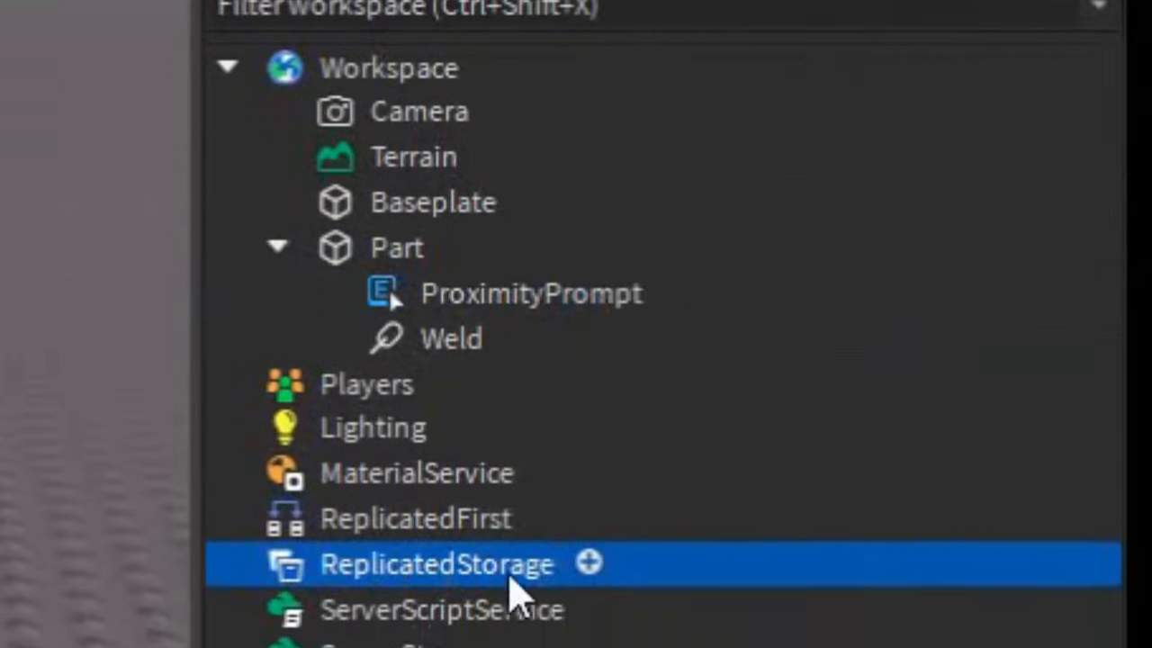
Insert a RemoteEvent into ReplicatedStorage and rename it Opengui
{"action": "left_click", "coordinate": [589, 563]}
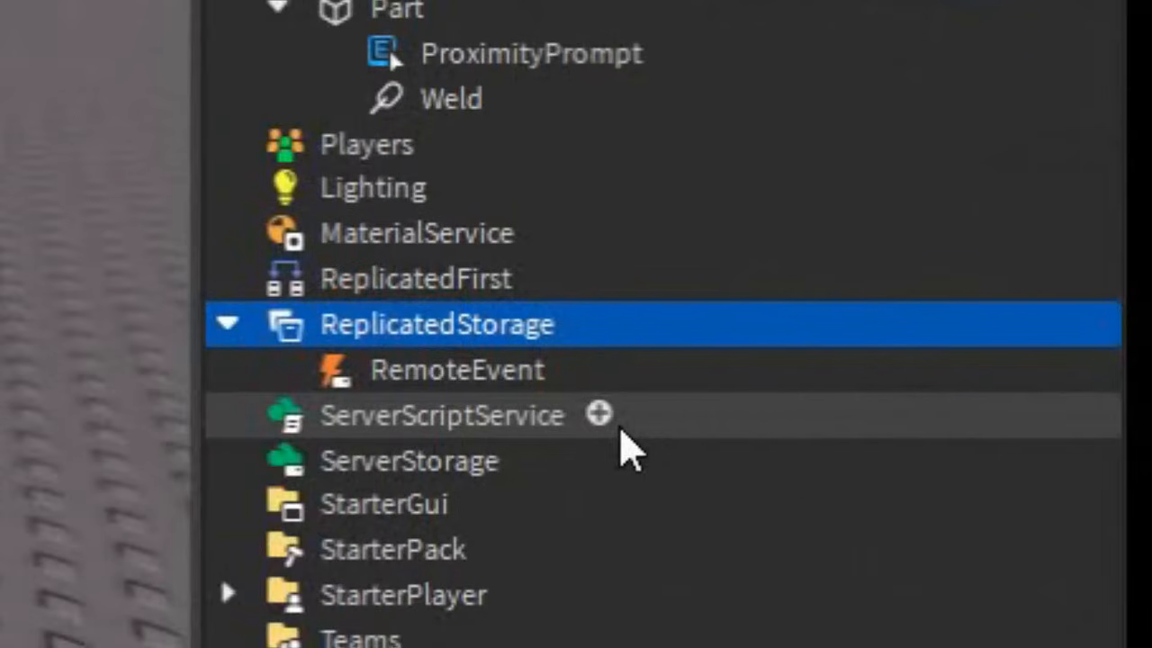
{"action": "left_click", "coordinate": [446, 371]}
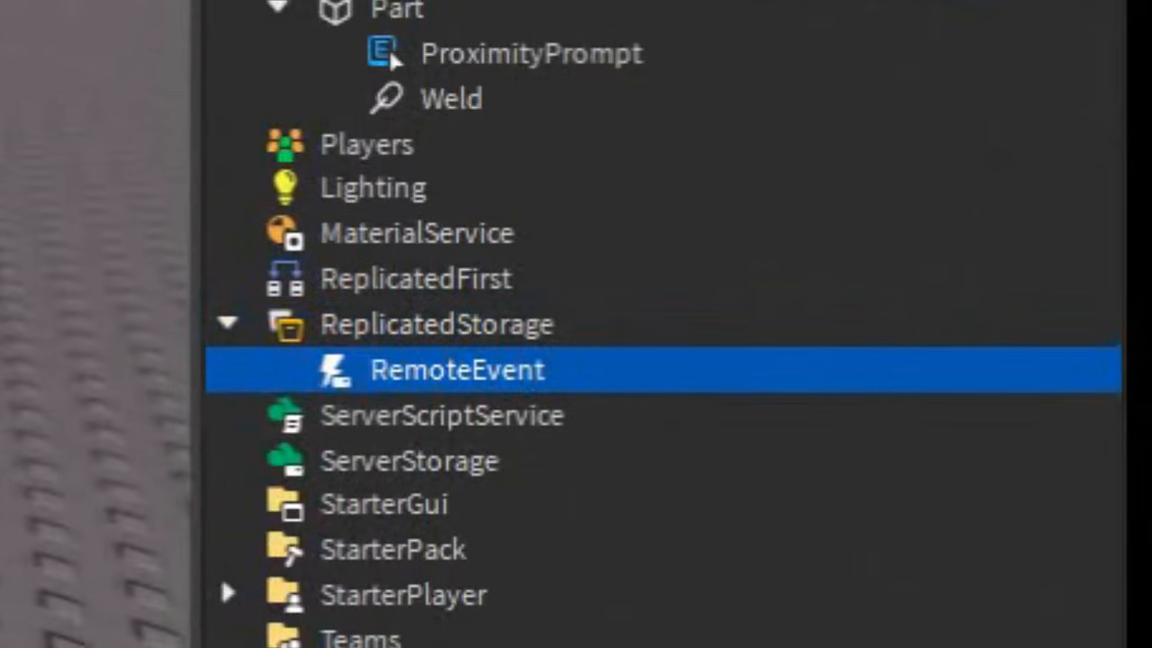
{"action": "type", "text": "Op"}
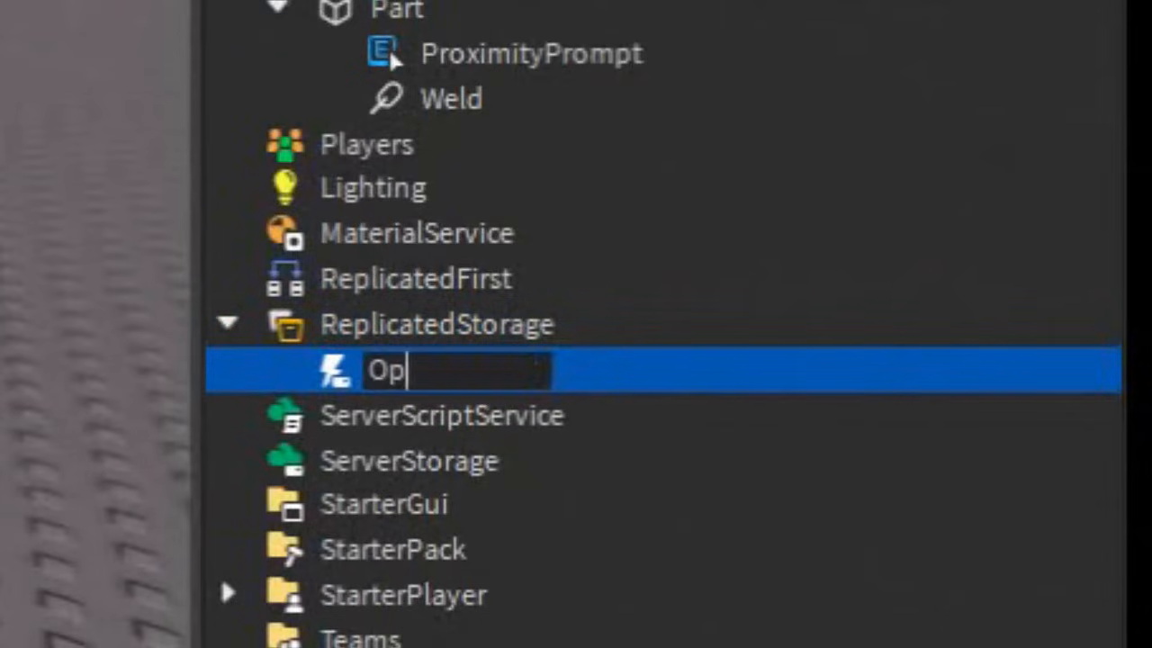
{"action": "type", "text": "engui"}
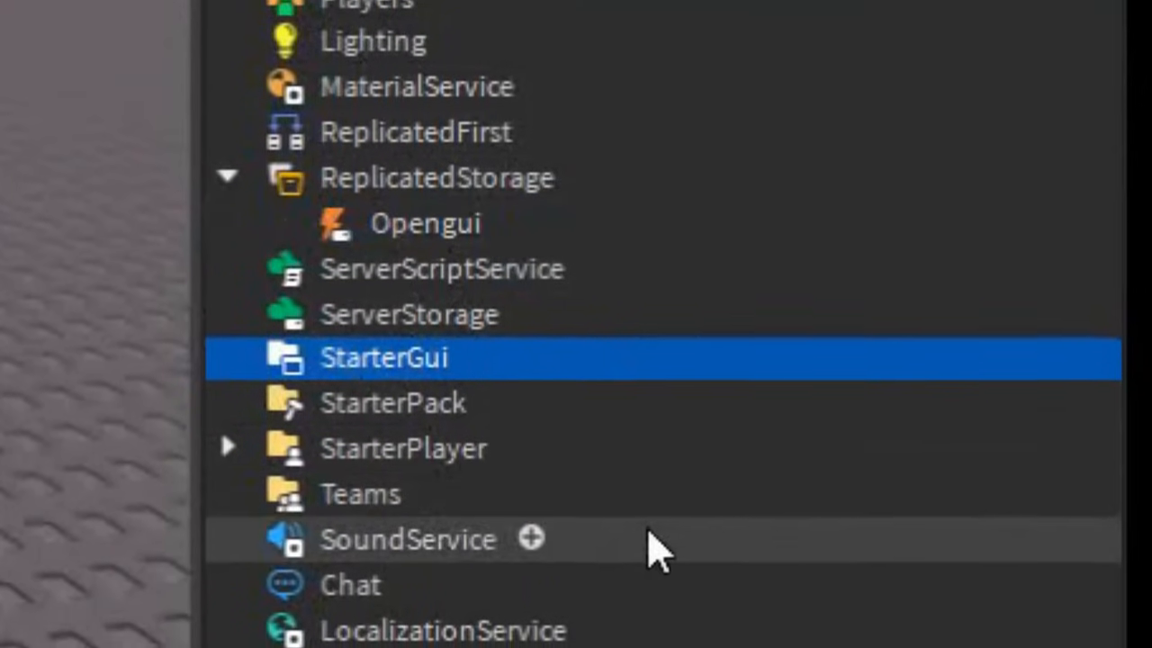
{"action": "mouse_move", "coordinate": [509, 363]}
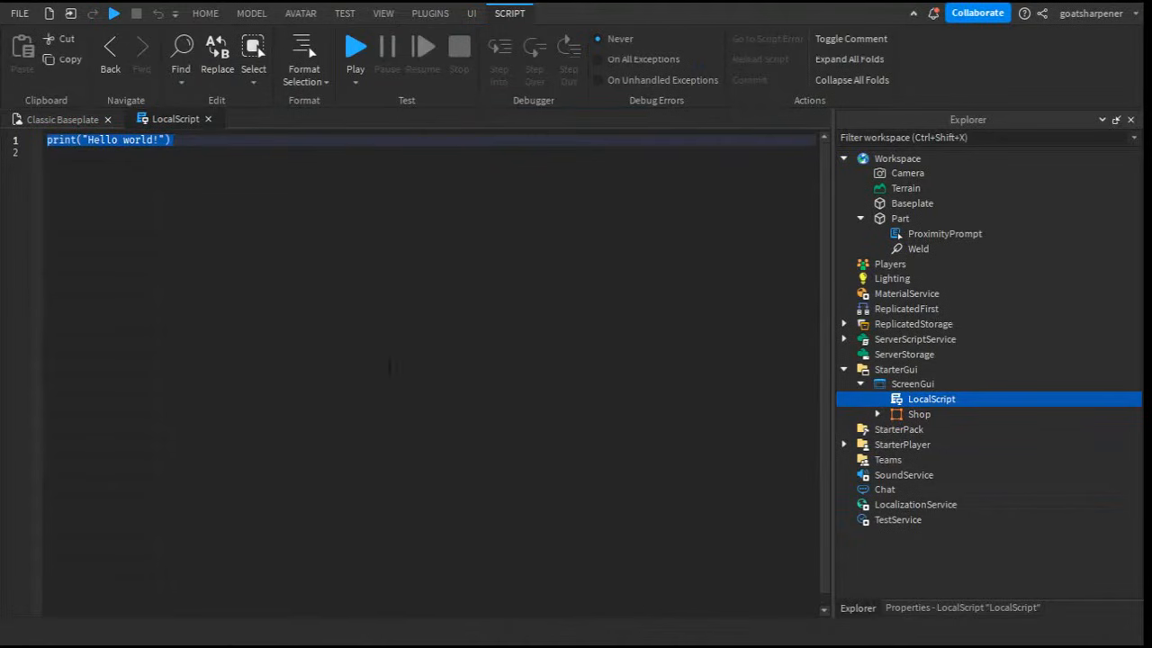
Declare local RemoteEvent = game.ReplicatedStorage:WaitForChild("Opengui") in the LocalScript
{"action": "type", "text": "local RemoteE"}
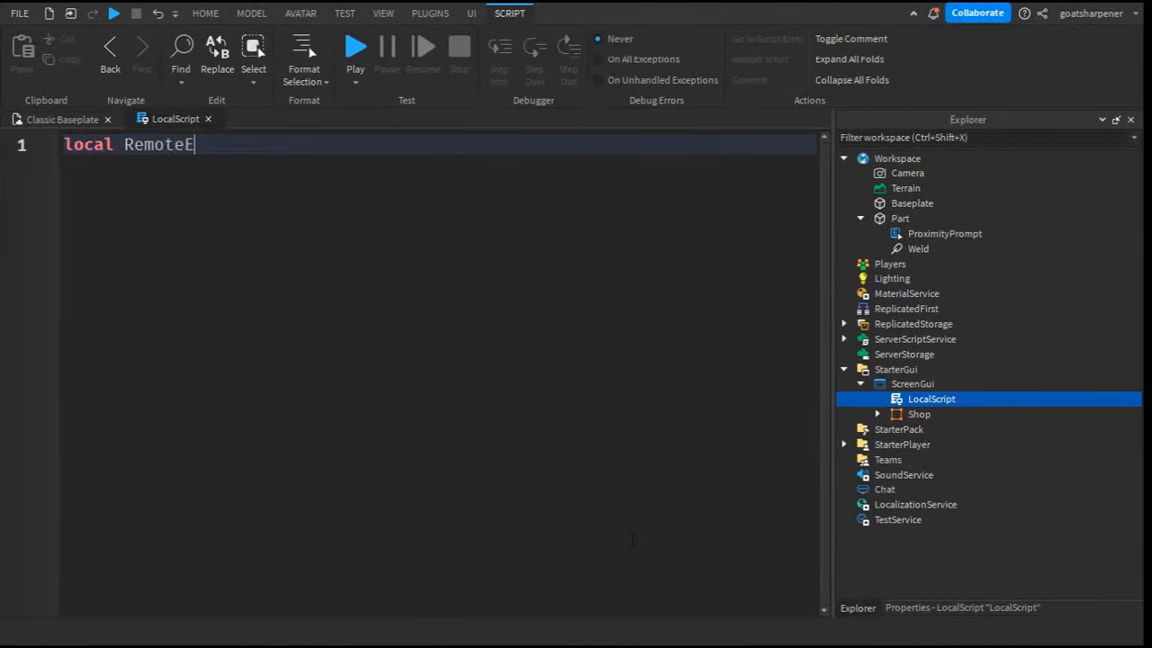
{"action": "type", "text": "vent = game"}
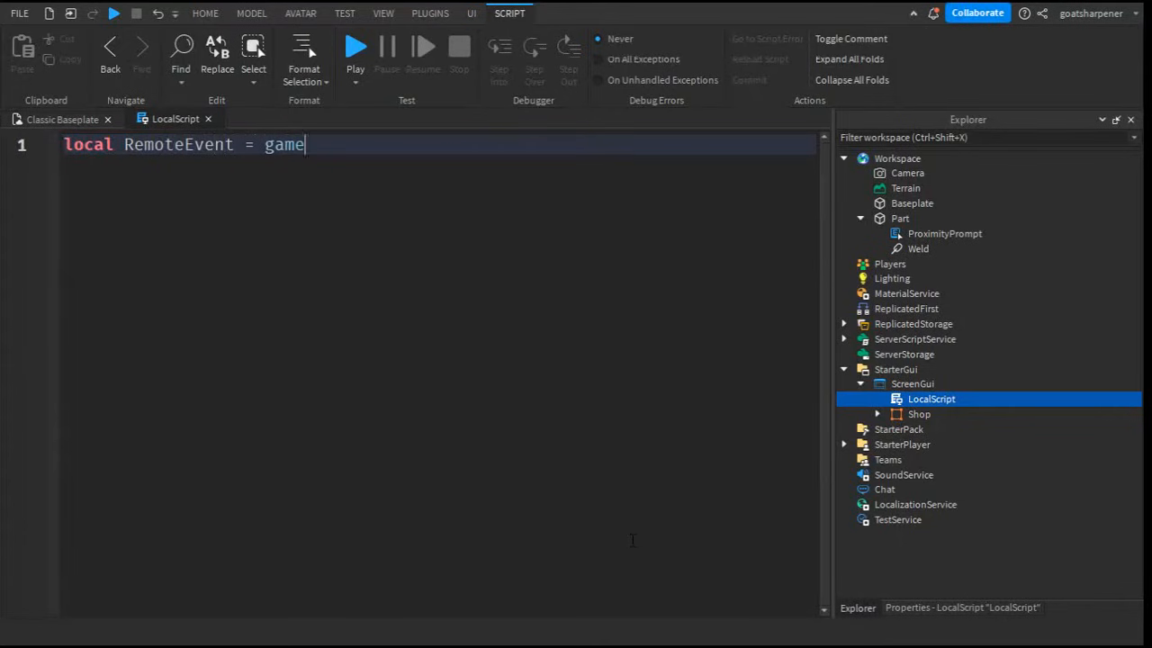
{"action": "type", "text": ".ReplicatedStorage:"}
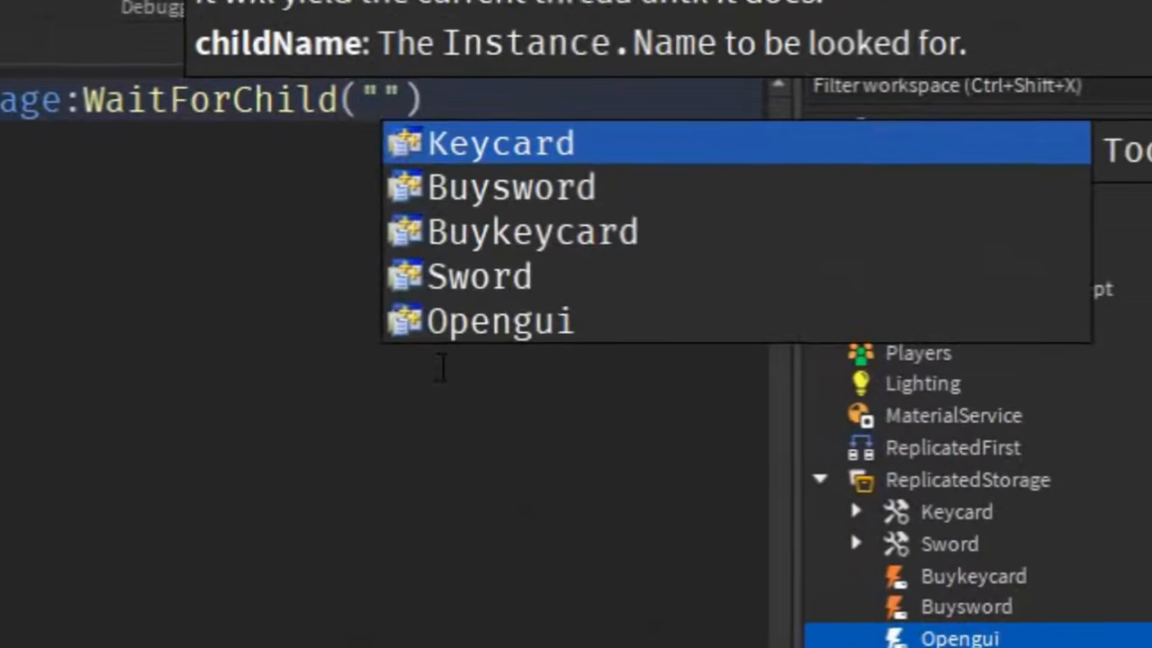
{"action": "left_click", "coordinate": [500, 320]}
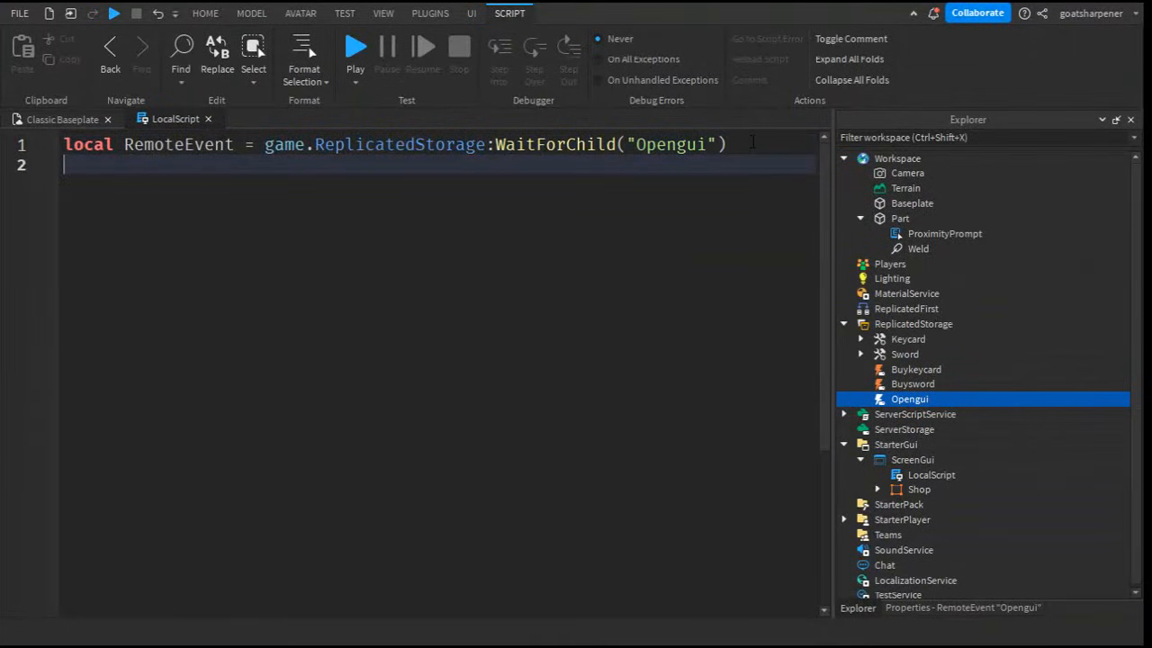
{"action": "key", "text": "Enter"}
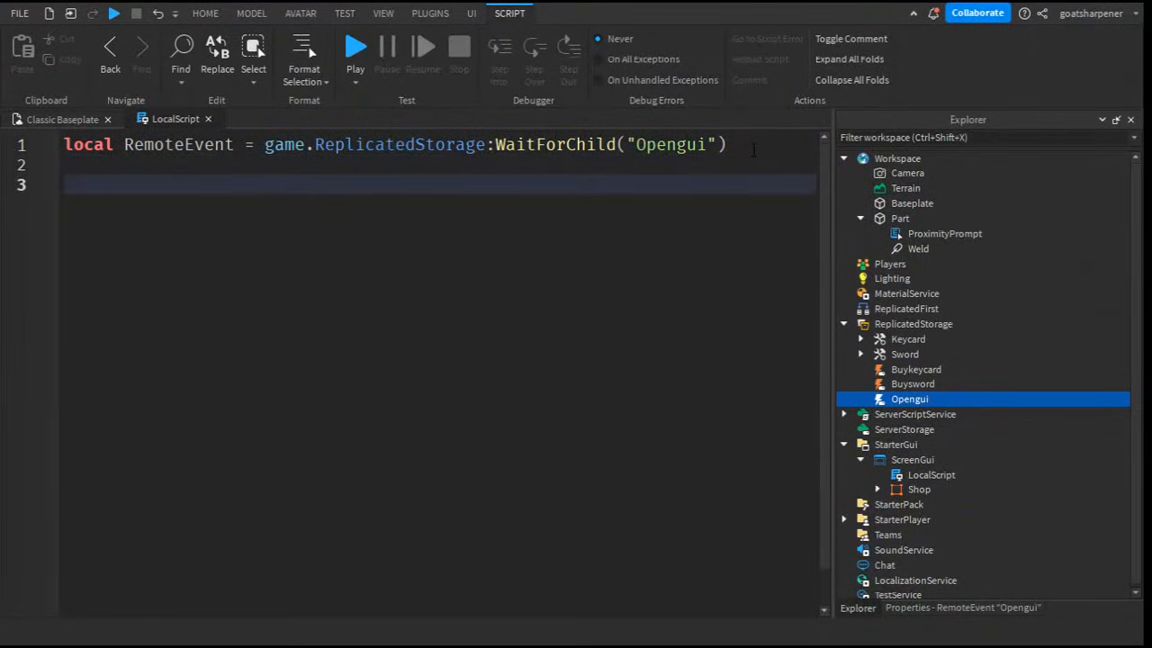
Connect OnClientEvent to a function setting script.Parent.Frame.Visible = true
{"action": "type", "text": "RemoteEvent."}
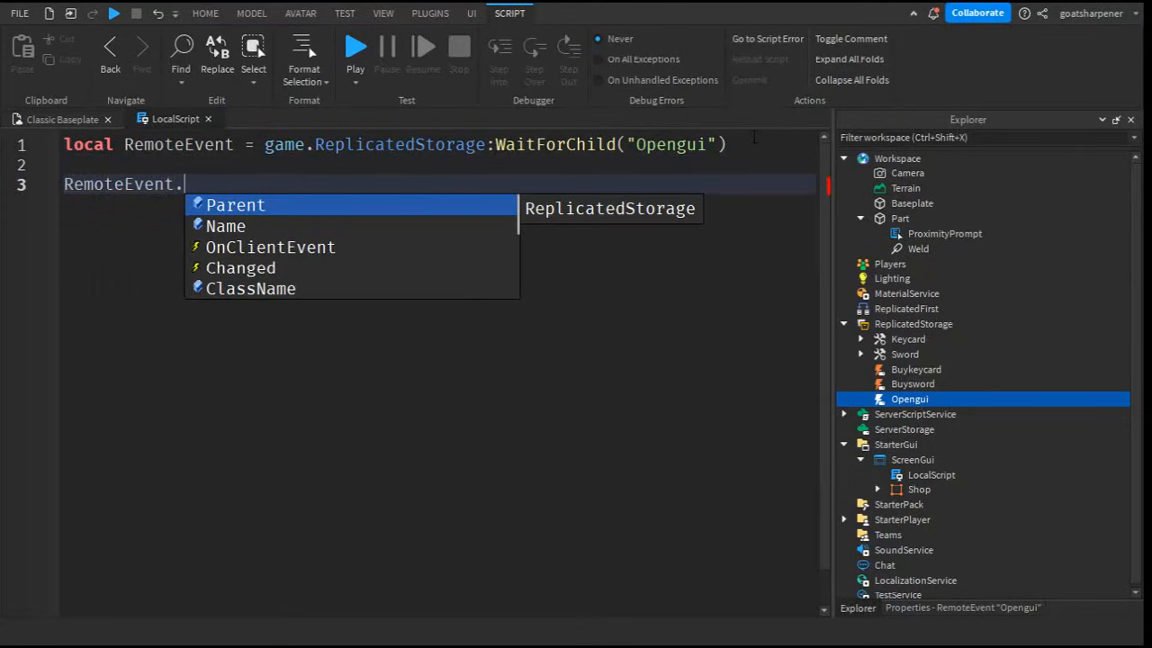
{"action": "type", "text": "OnClientEvent:Connect(function("}
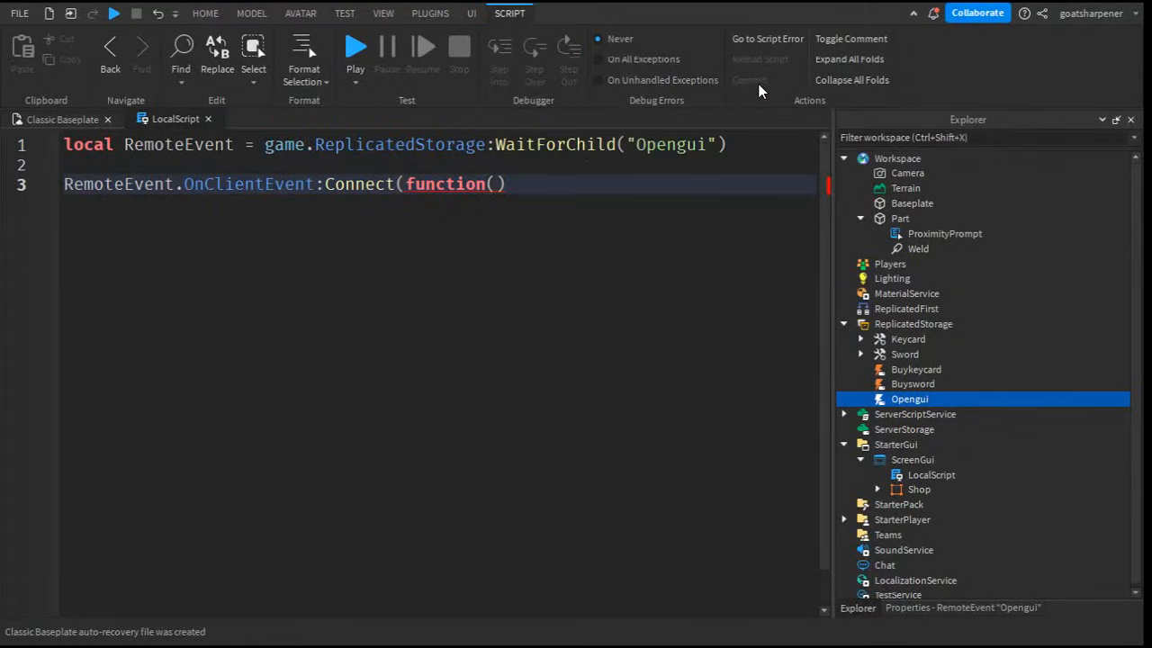
{"action": "type", "text": "script.Parent.Shop"}
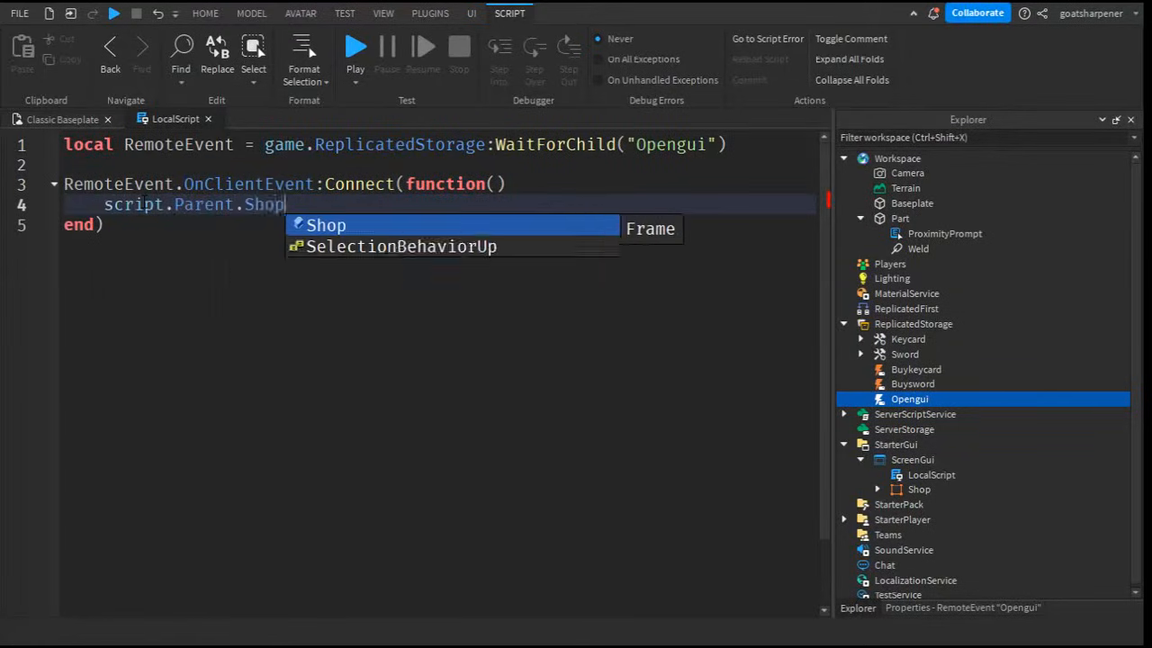
{"action": "type", "text": ".Visible ="}
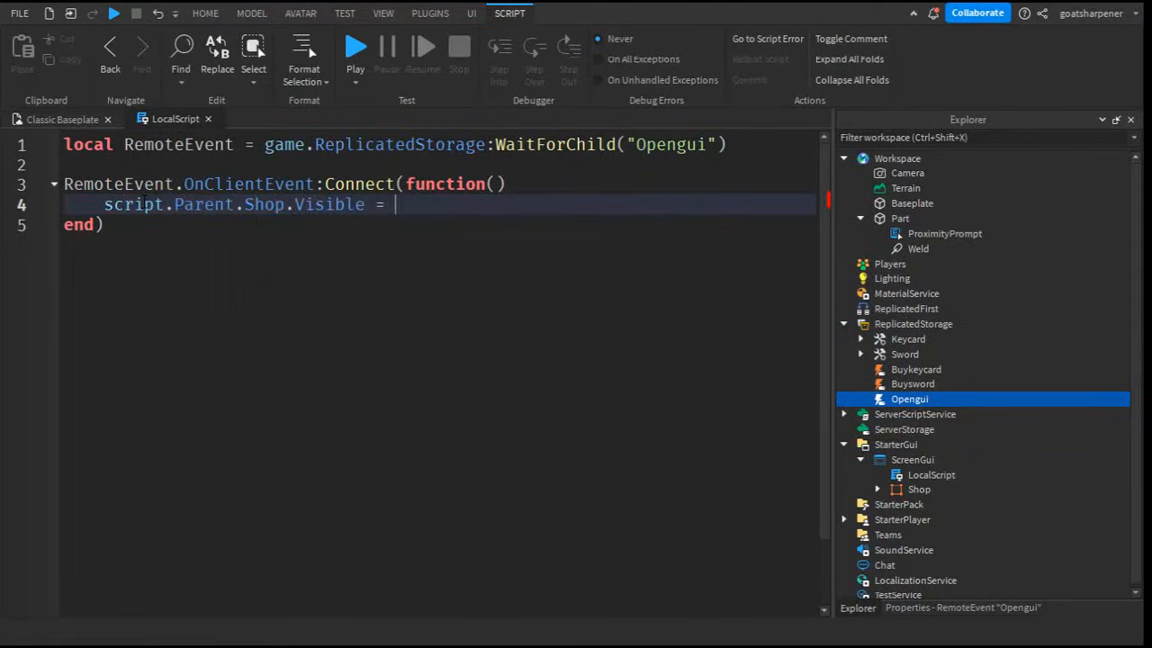
{"action": "type", "text": "true"}
{"action": "left_click", "coordinate": [1008, 489]}
{"action": "type", "text": "Frame"}
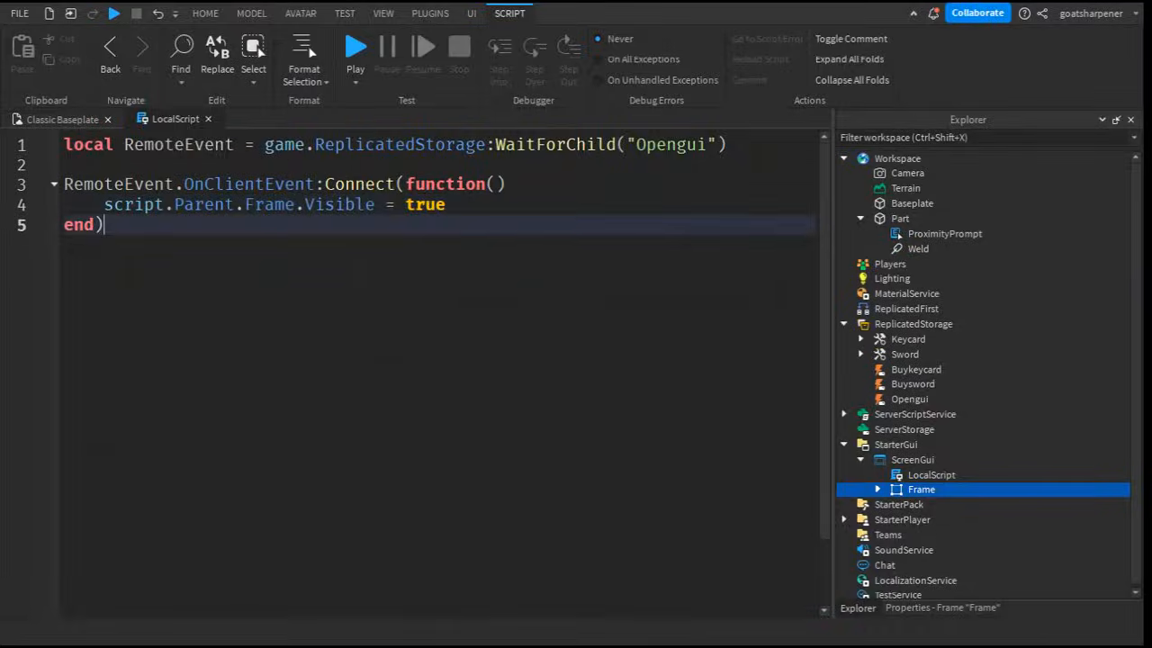
{"action": "left_click", "coordinate": [205, 13]}
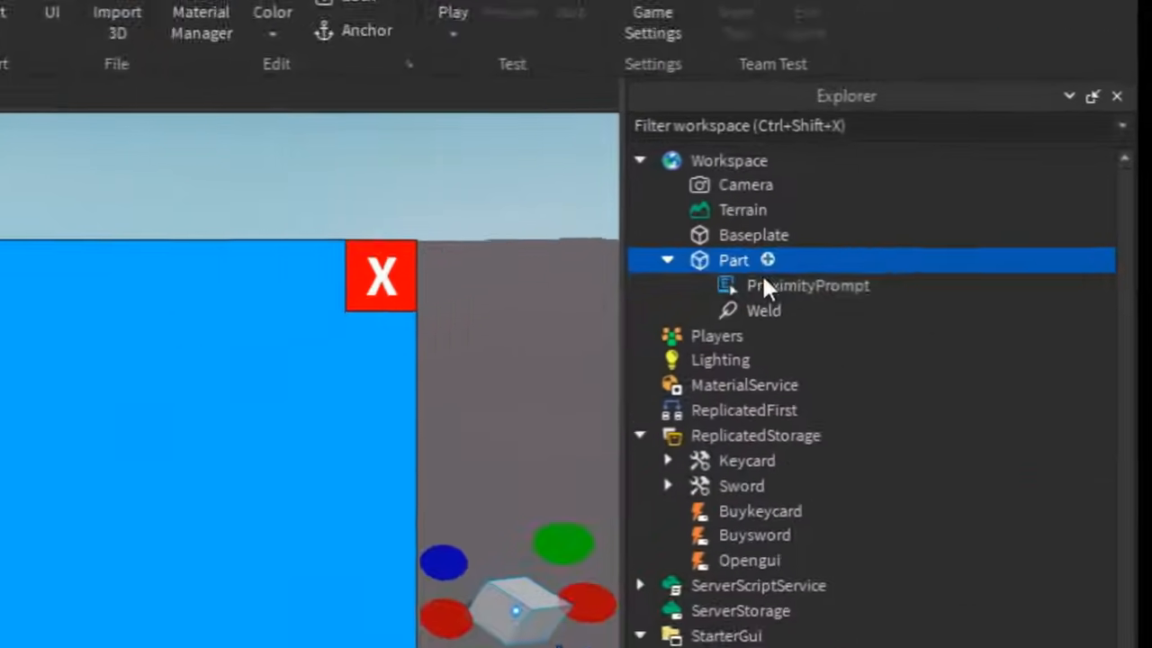
Add a Script to the part declaring local RemoteEvent = game.ReplicatedStorage:WaitForChild("Opengui")
{"action": "left_click", "coordinate": [767, 259]}
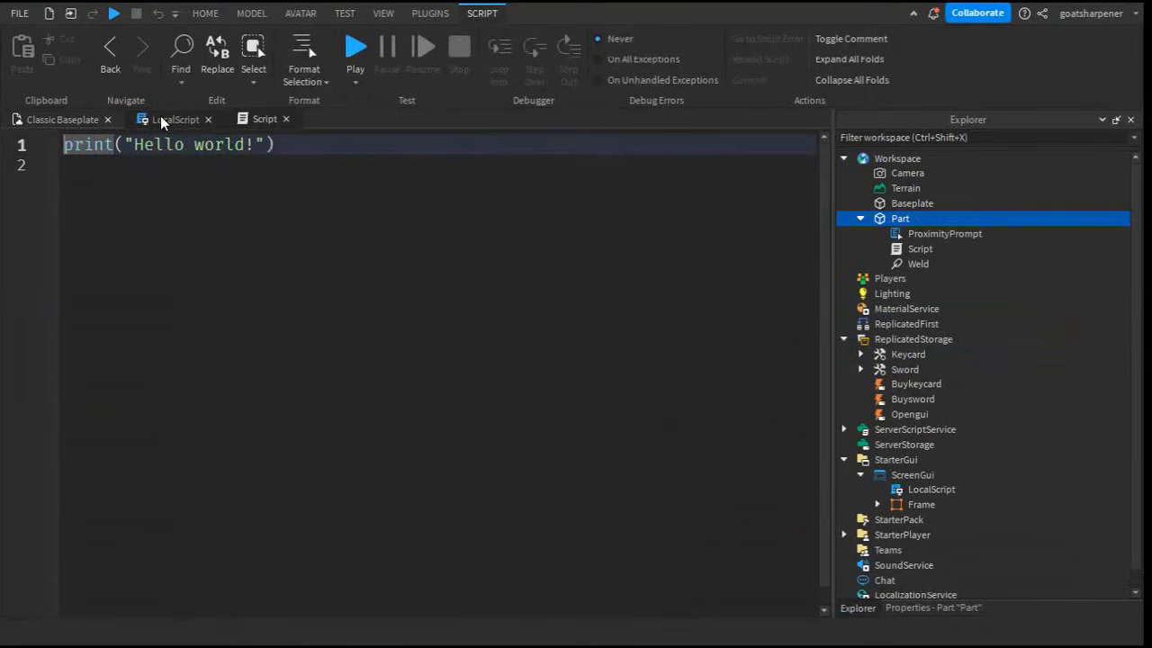
{"action": "type", "text": "local RemoteEvent = game.ReplicatedStorage:WaitForChild(\"Opengui\")"}
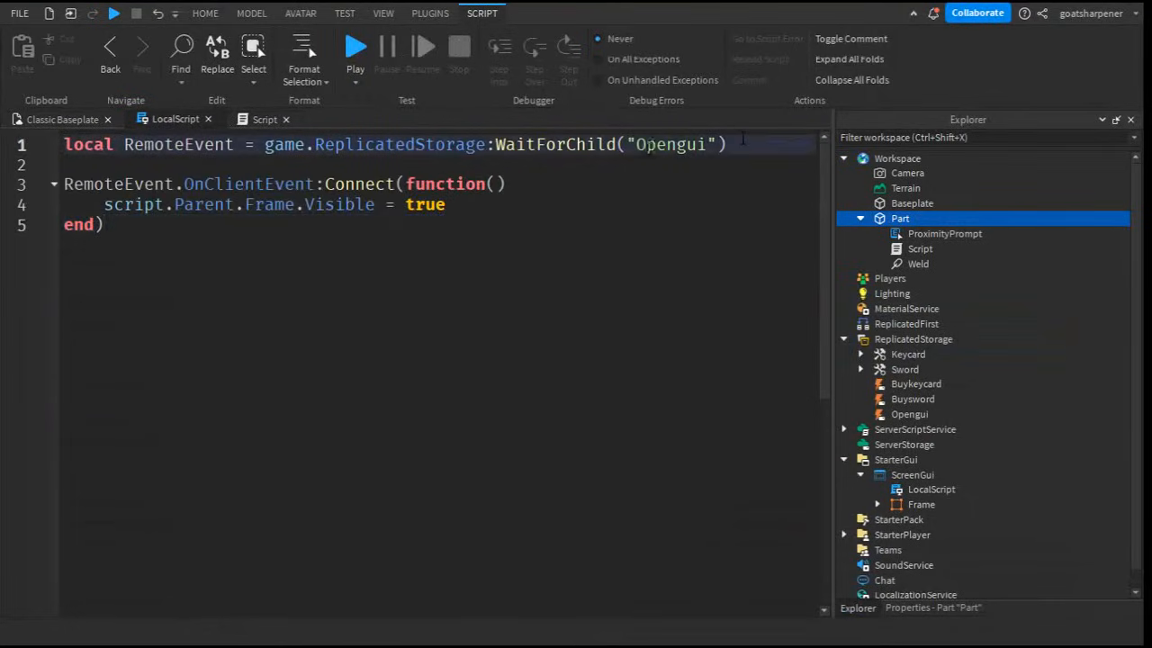
{"action": "left_click", "coordinate": [265, 119]}
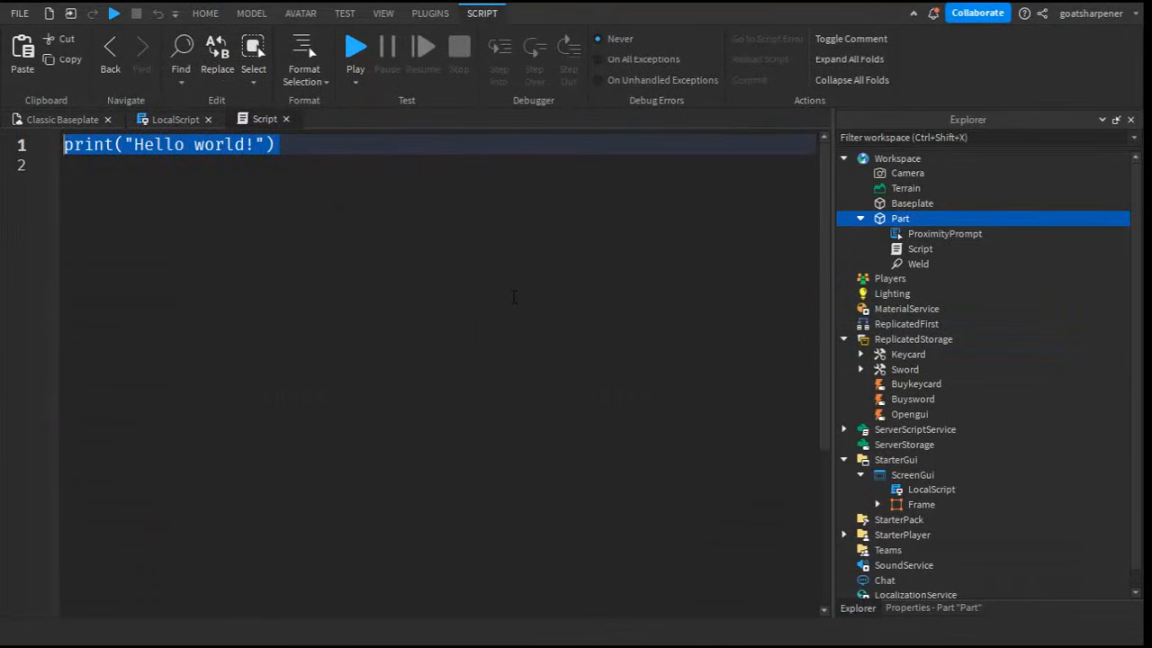
{"action": "type", "text": "local RemoteEvent = game.ReplicatedStorage:WaitForChild(\"Opengui\")"}
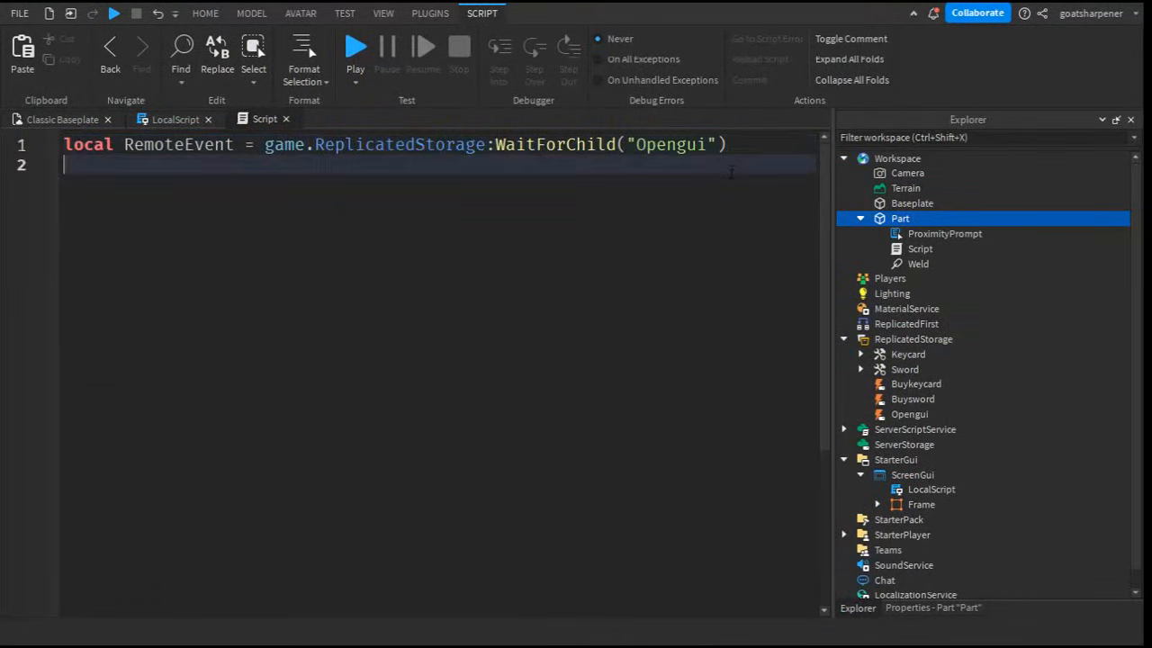
Declare local prox = script.Parent.ProximityPrompt
{"action": "type", "text": "local prox"}
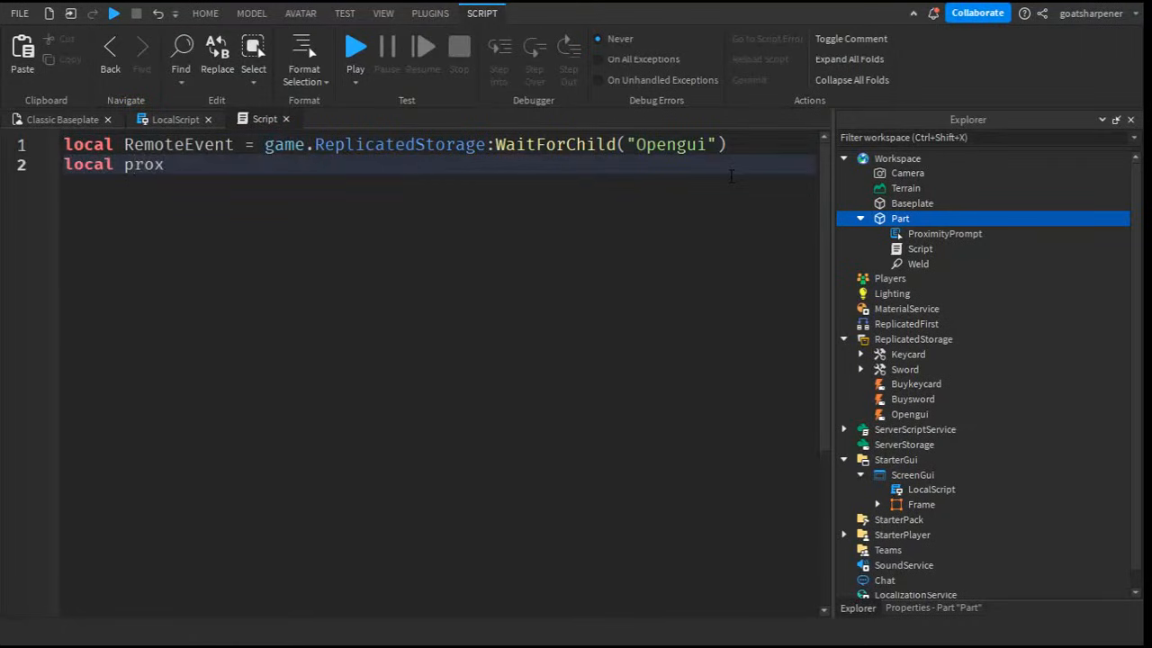
{"action": "type", "text": "= script.P"}
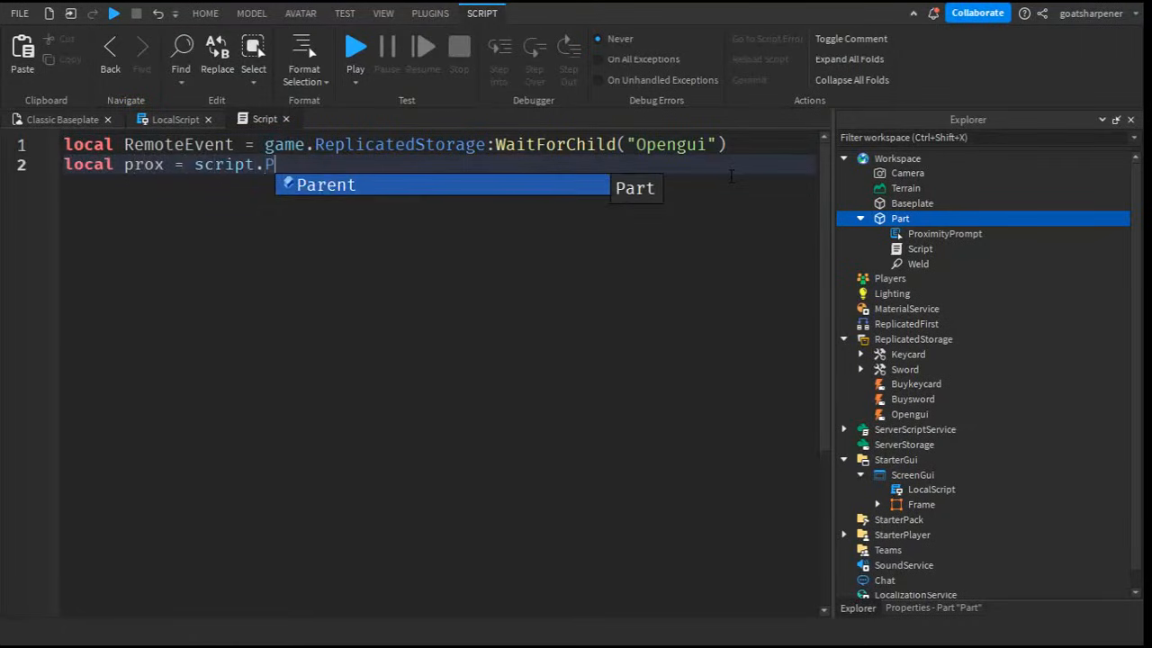
{"action": "type", "text": "arent.ProximityPrompt"}
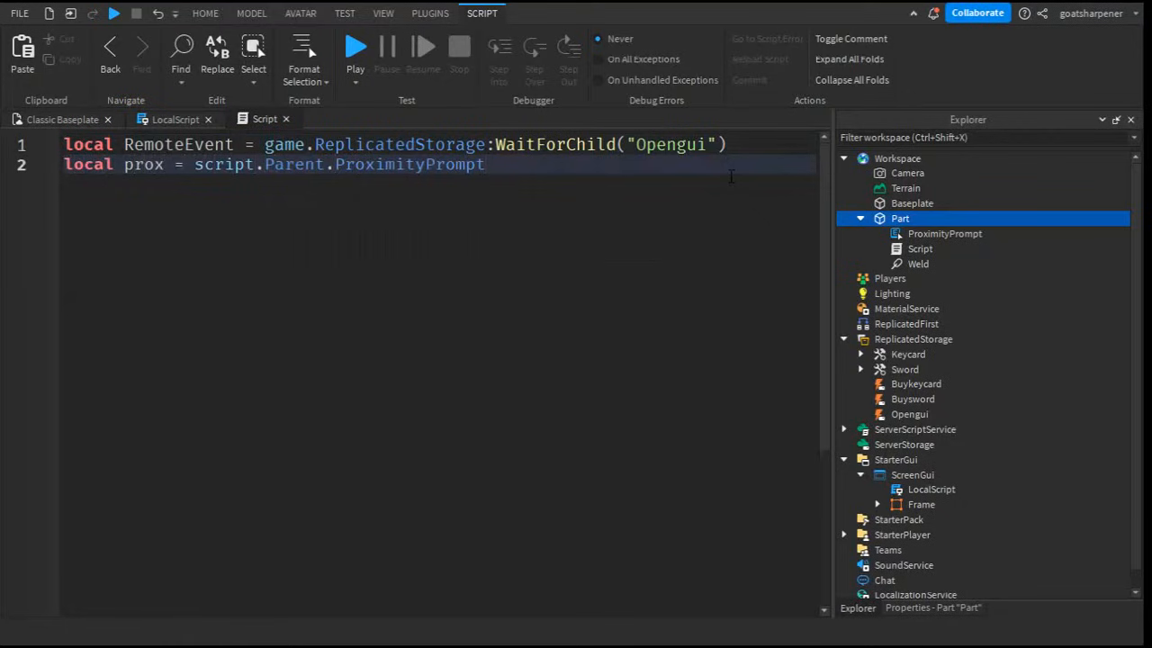
{"action": "key", "text": "Enter"}
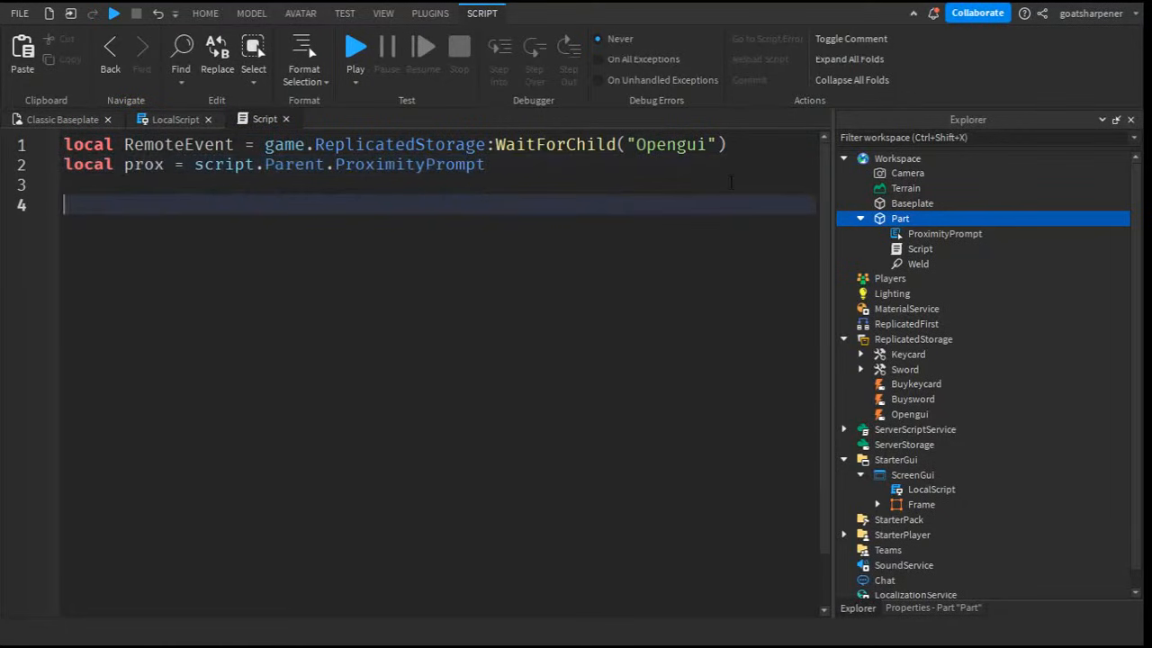
Connect prox.Triggered to a function(player) that calls RemoteEvent:FireClient(player)
{"action": "type", "text": "prox.Triggered"}
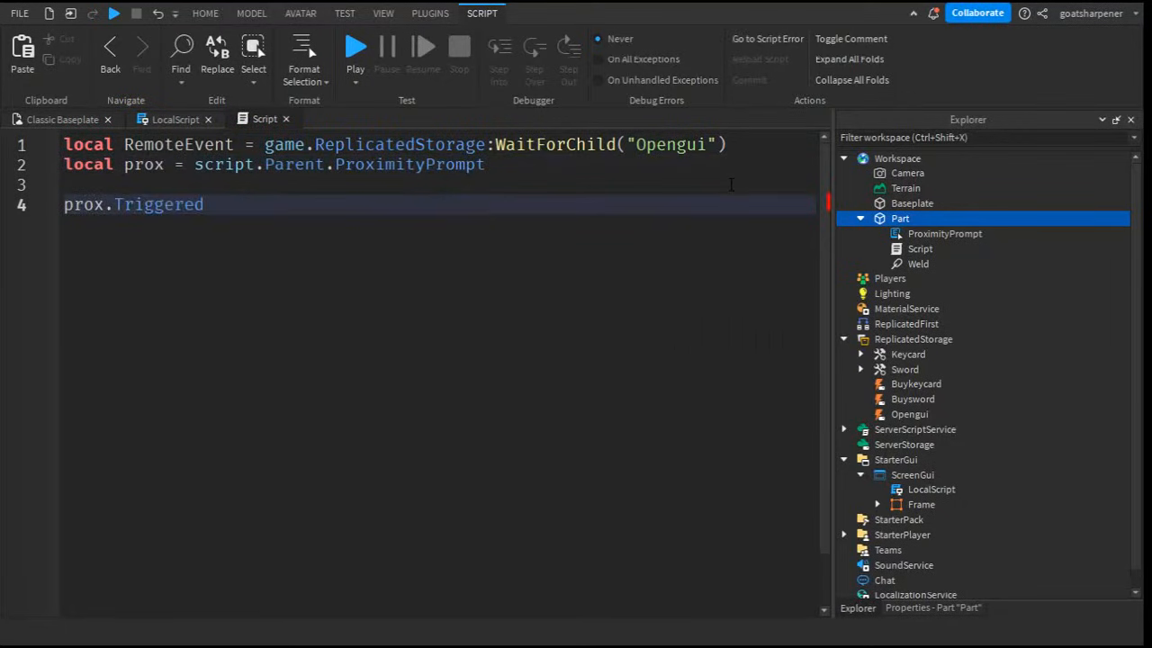
{"action": "type", "text": ":Connect(function"}
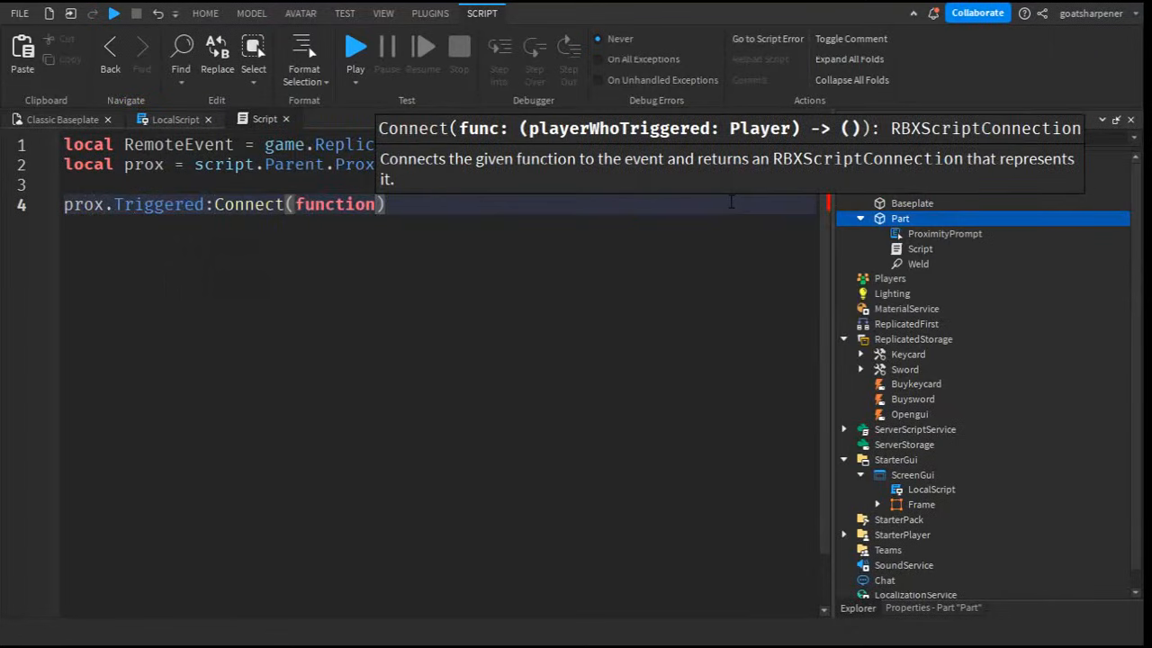
{"action": "type", "text": "()"}
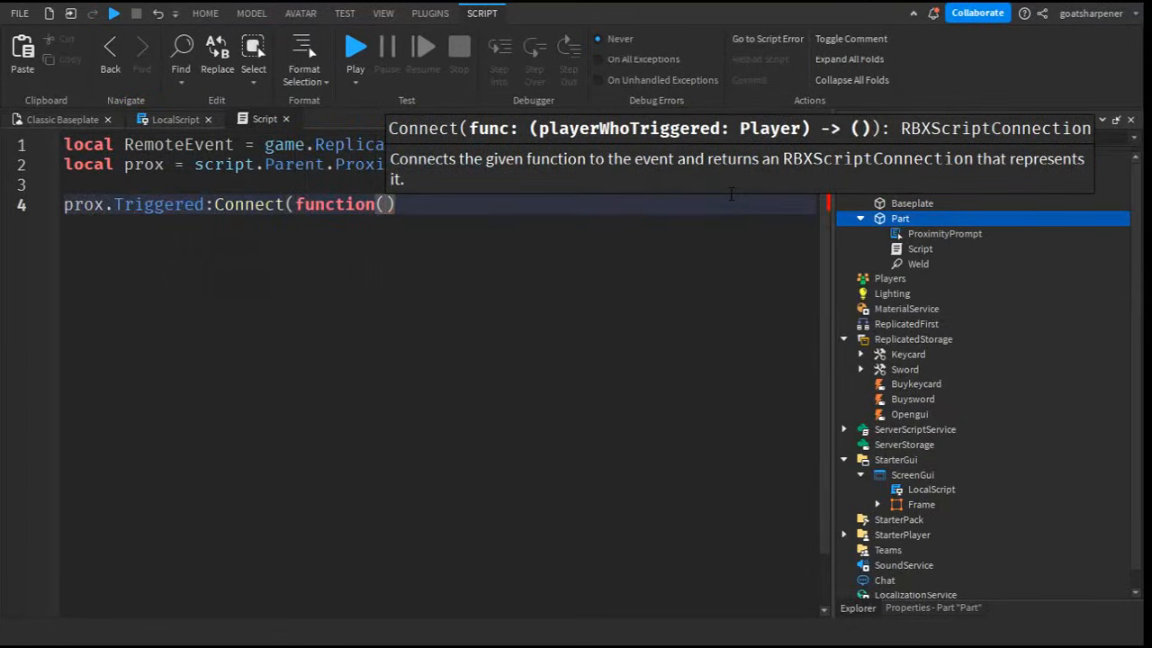
{"action": "type", "text": "player"}
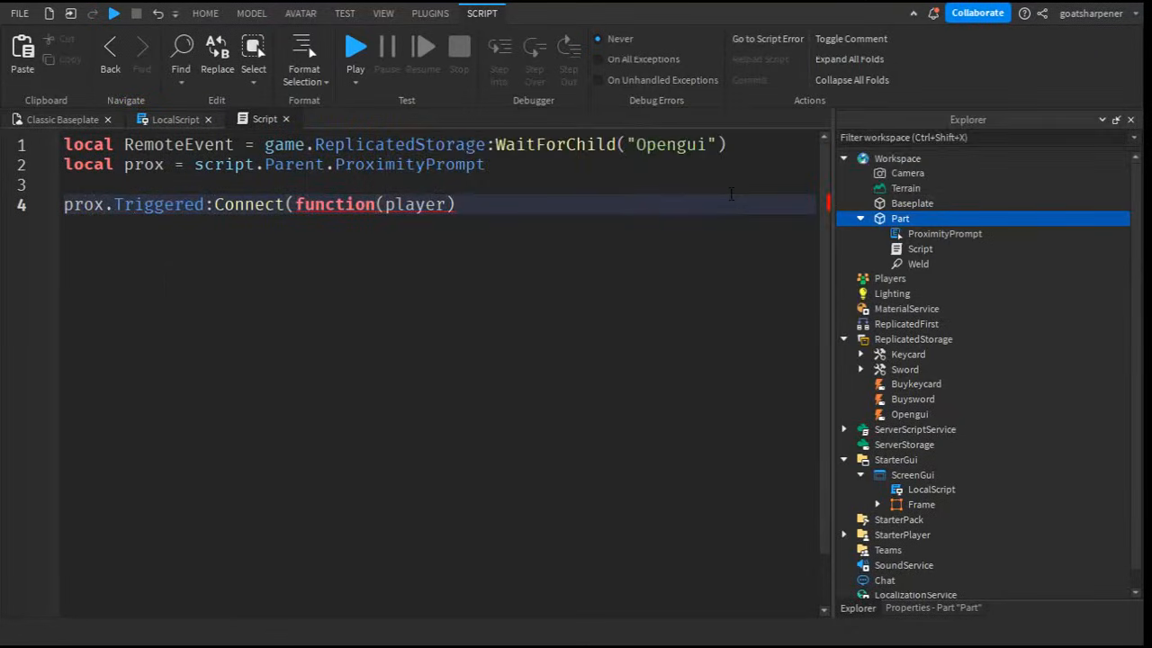
{"action": "type", "text": "RemoteEvent"}
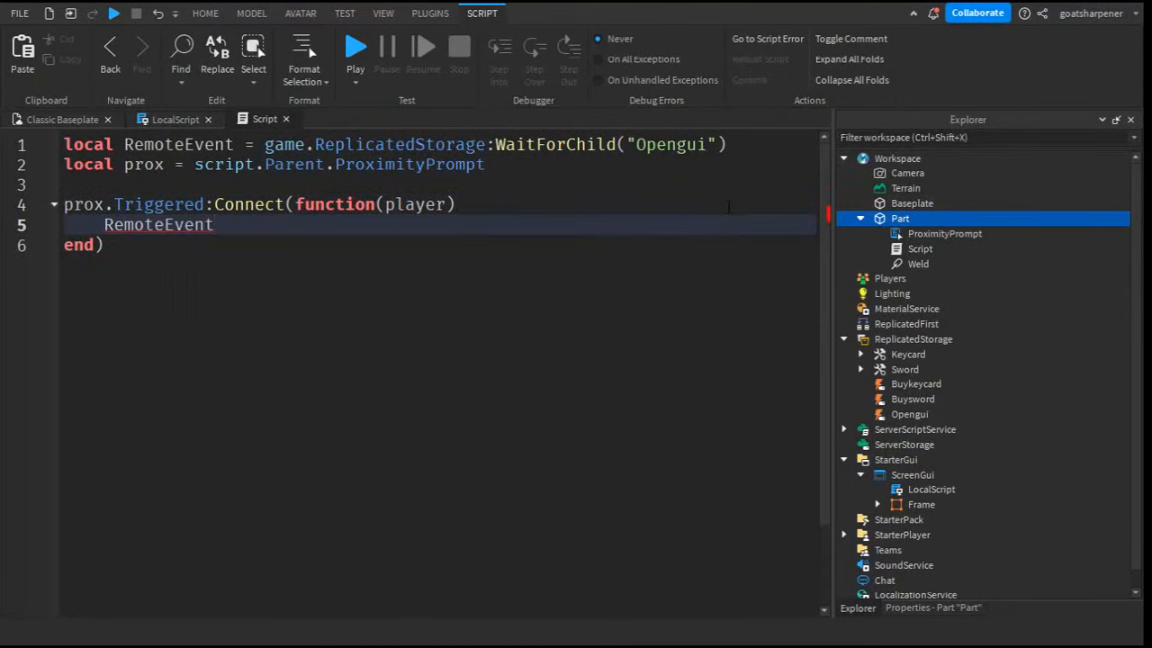
{"action": "type", "text": ":FireClient()"}
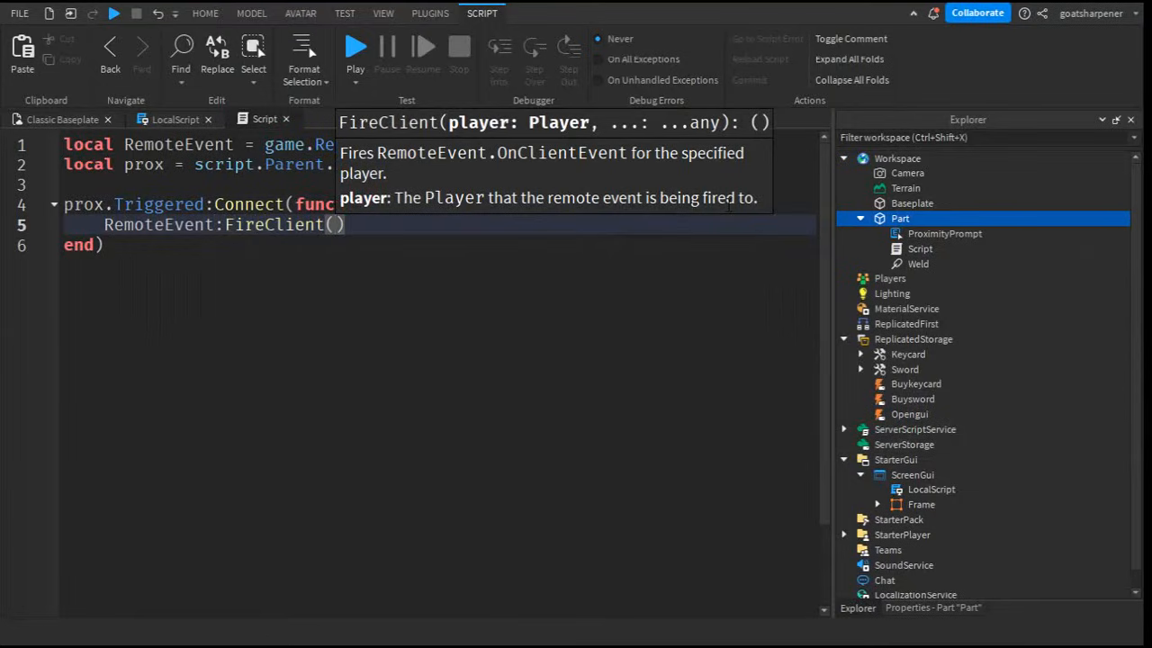
{"action": "type", "text": "player"}
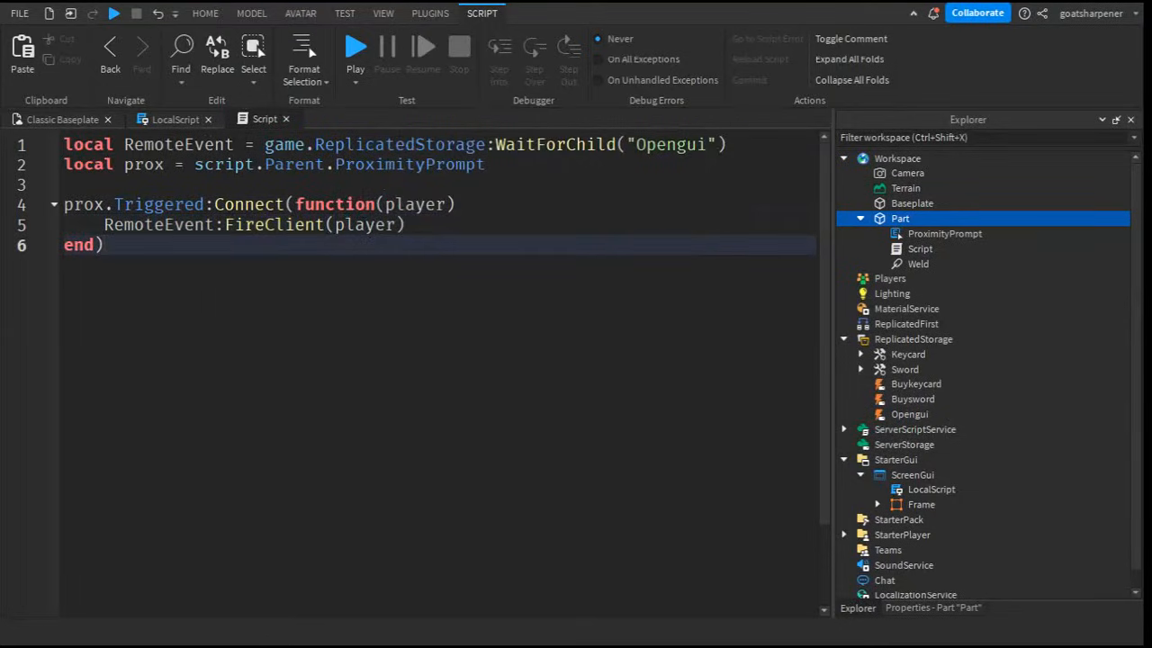
{"action": "key", "text": "ctrl+a"}
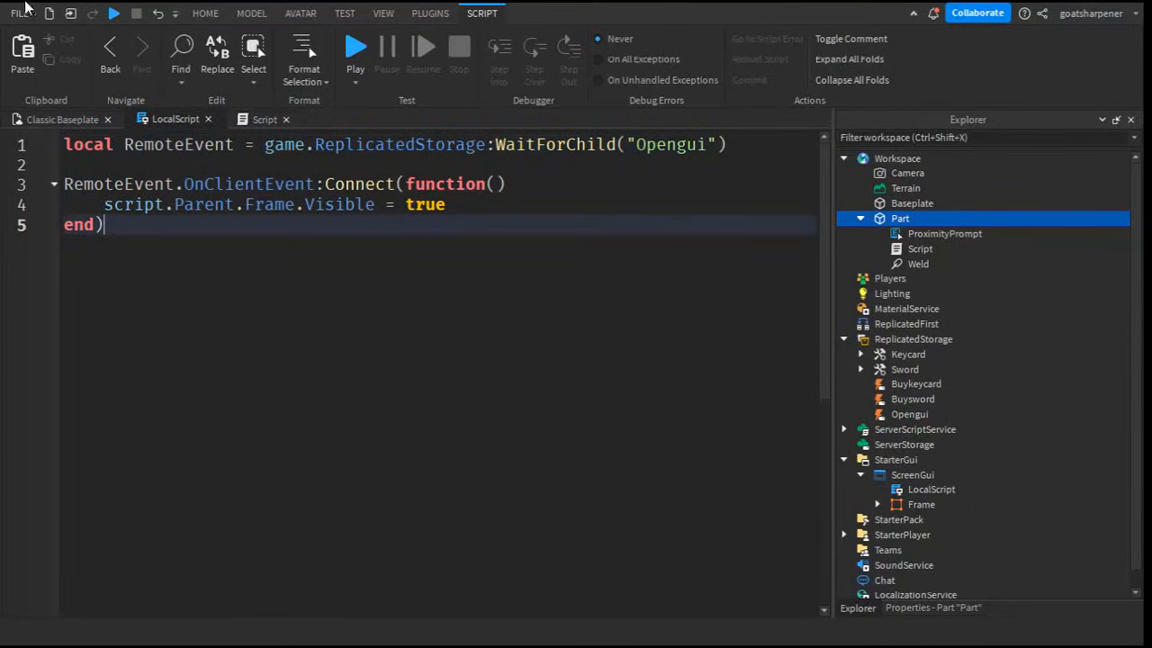
Review the LocalScript's OnClientEvent handler, then return to the baseplate scene showing the Shop frame
{"action": "left_click", "coordinate": [262, 119]}
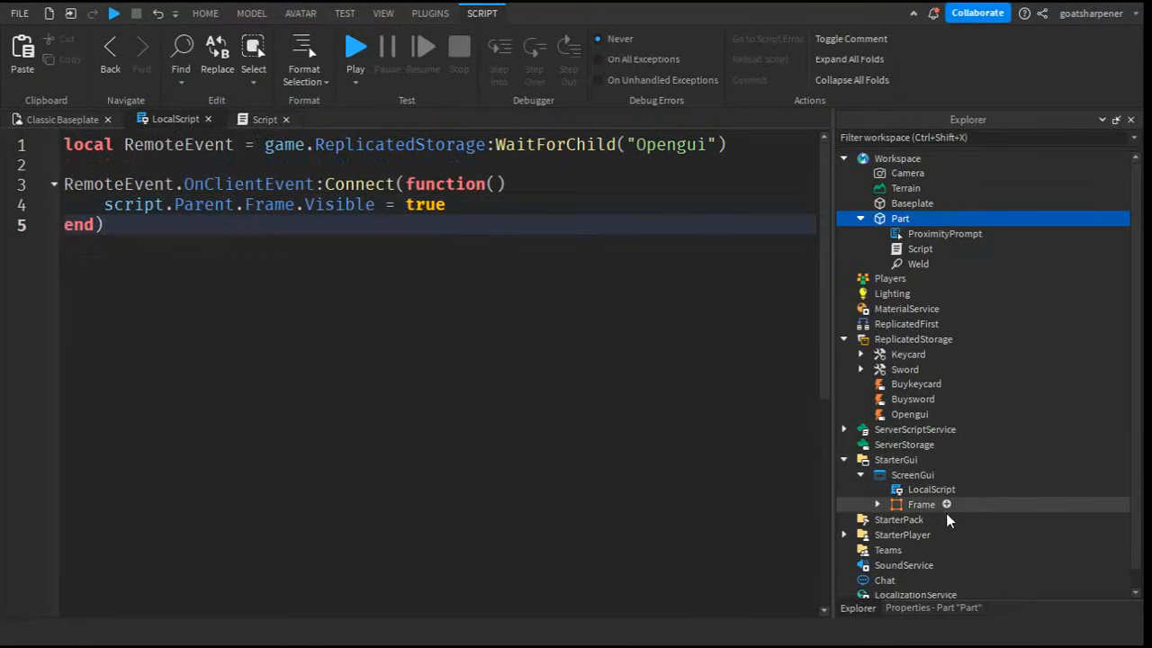
{"action": "left_click", "coordinate": [921, 504]}
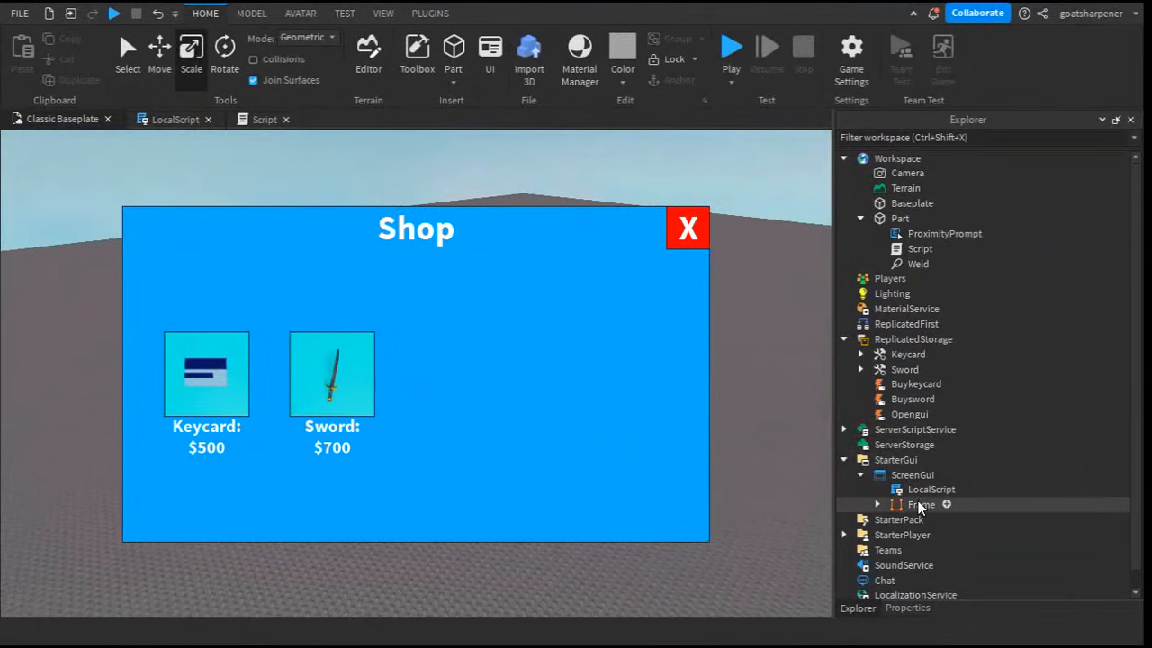
Turn off the Shop frame's Visible property so it starts hidden
{"action": "left_click", "coordinate": [918, 504]}
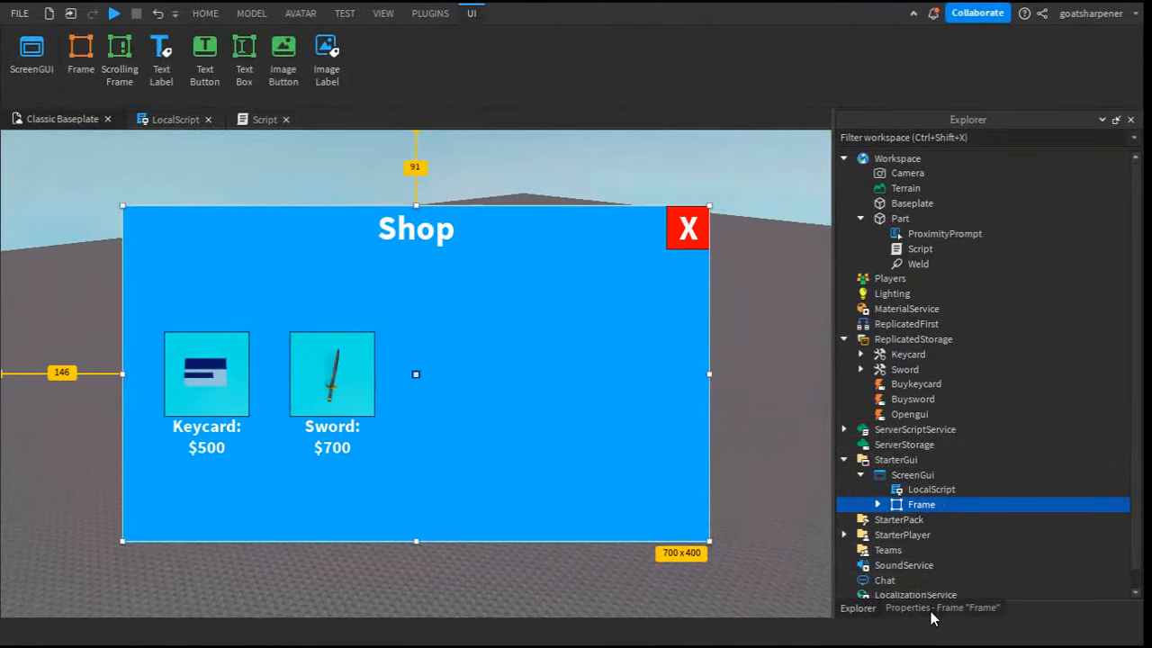
{"action": "left_click", "coordinate": [994, 250]}
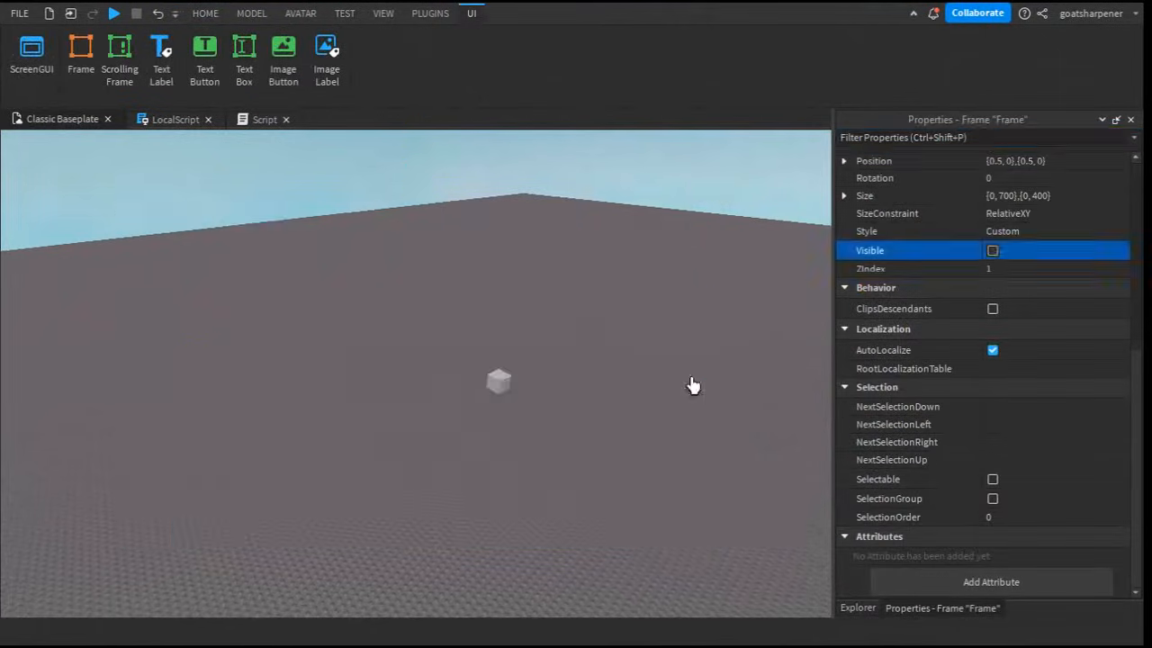
{"action": "left_click", "coordinate": [252, 12]}
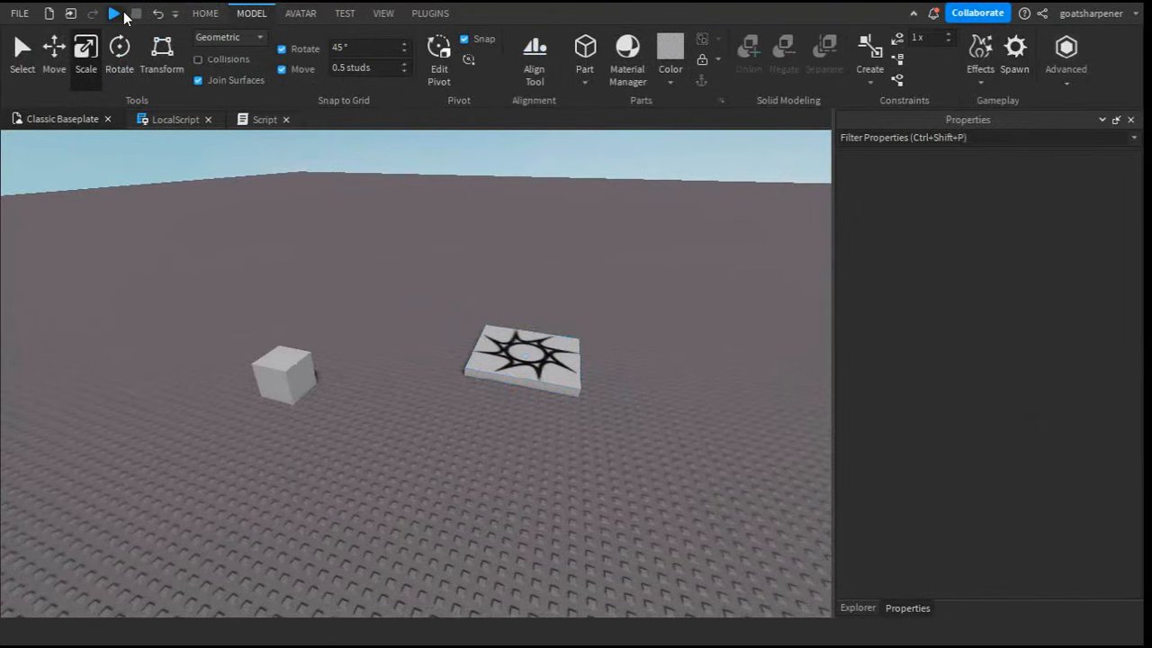
Playtest, hold E on the Open Shop prompt to show the Shop, then close it
{"action": "left_click", "coordinate": [112, 14]}
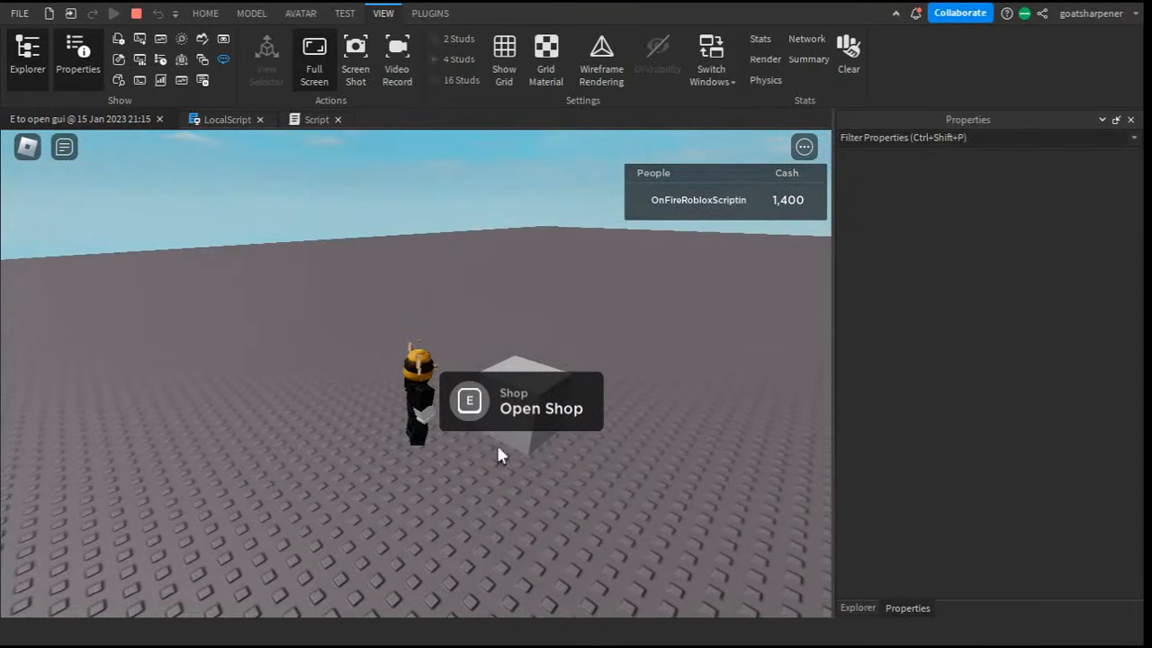
{"action": "key", "text": "e"}
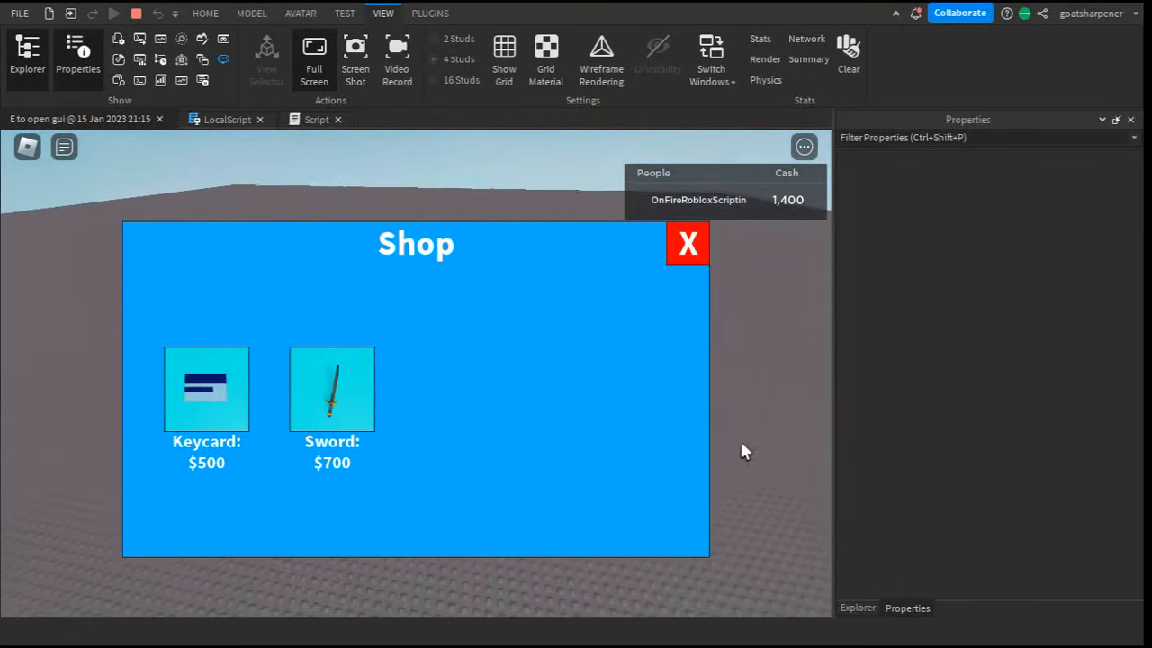
{"action": "mouse_move", "coordinate": [706, 324]}
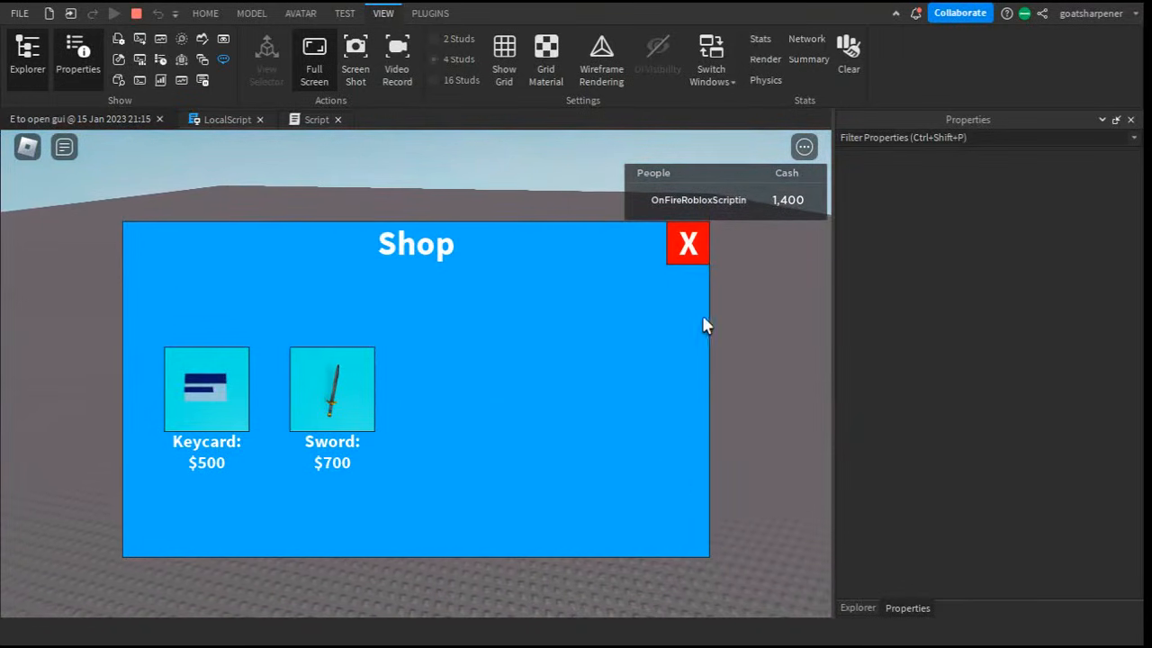
{"action": "left_click", "coordinate": [687, 243]}
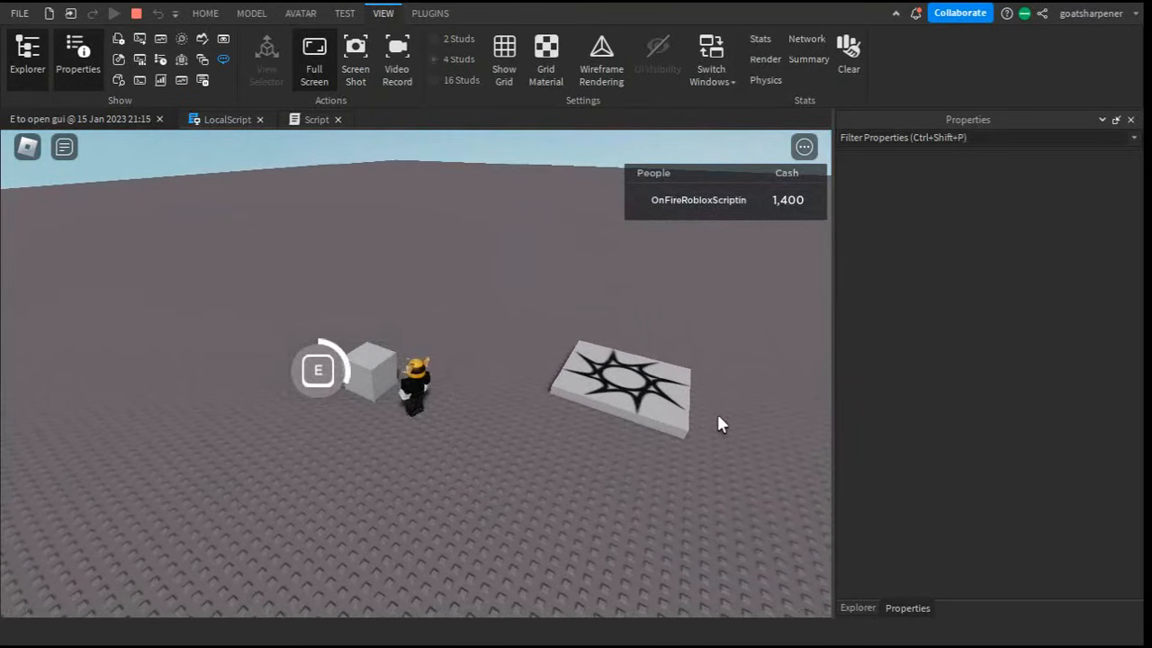
{"action": "mouse_move", "coordinate": [379, 486]}
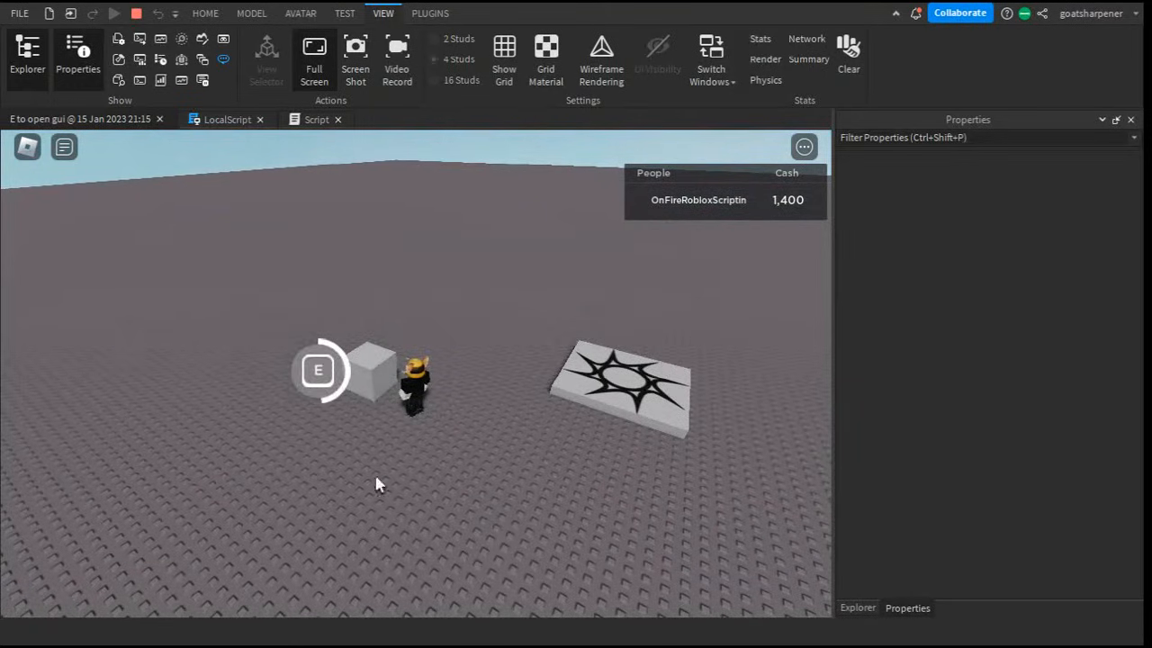
{"action": "mouse_move", "coordinate": [614, 473]}
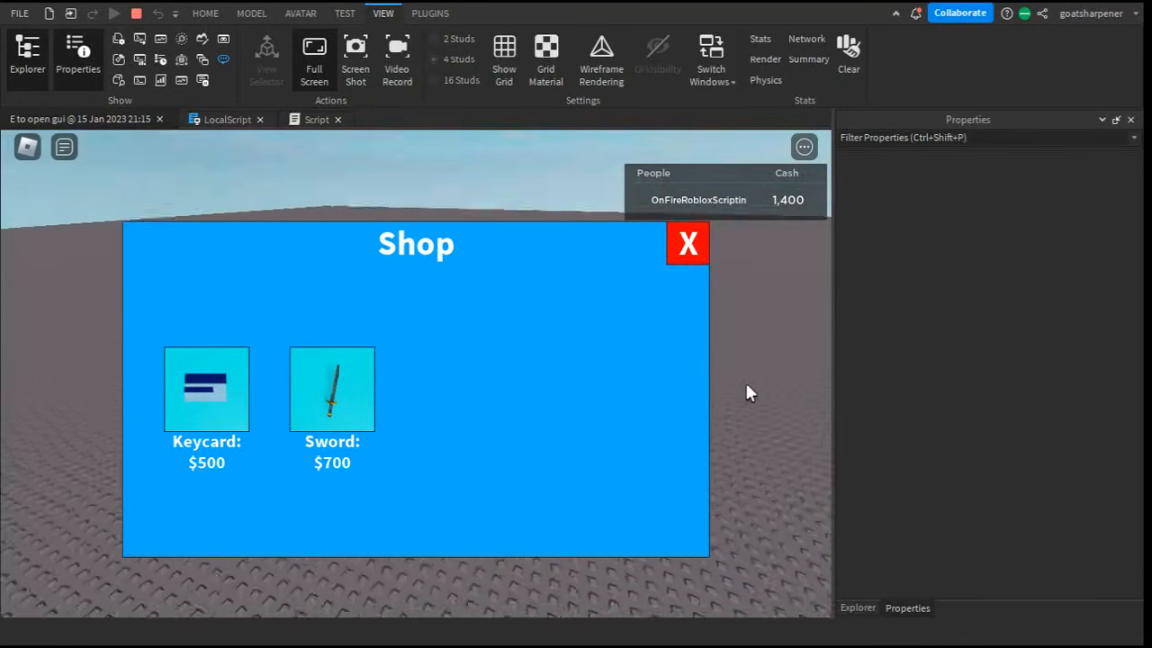
Reopen the Shop, buy the Keycard ($500) and Sword ($700) leaving 200 cash, then close it
{"action": "left_click", "coordinate": [688, 243]}
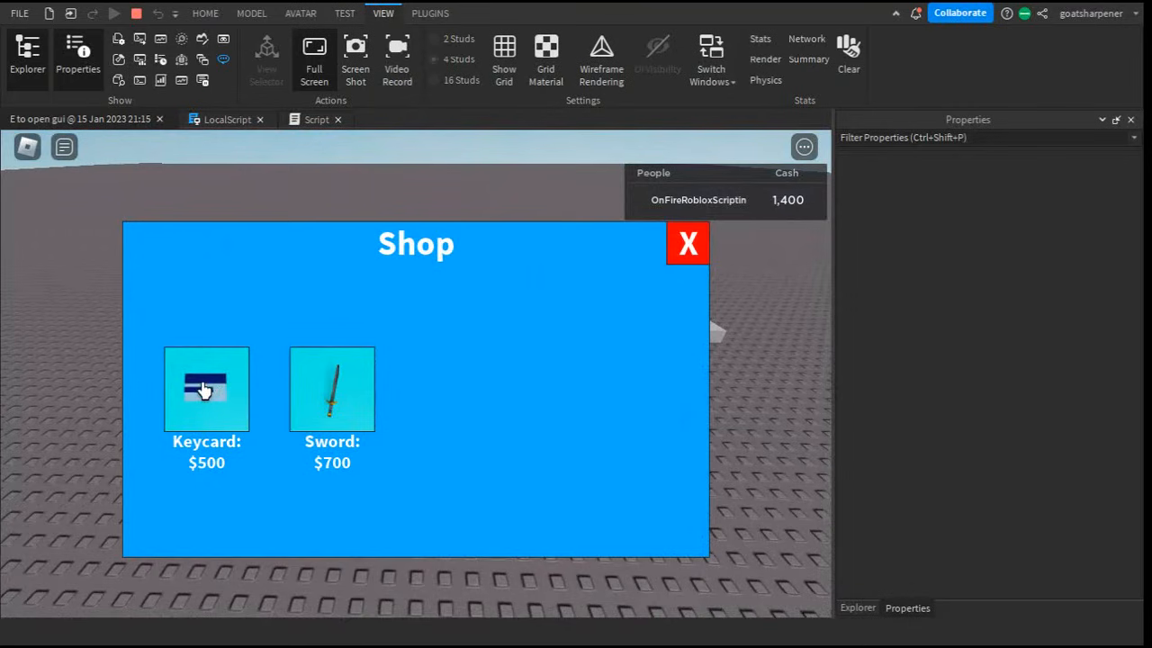
{"action": "left_click", "coordinate": [205, 389]}
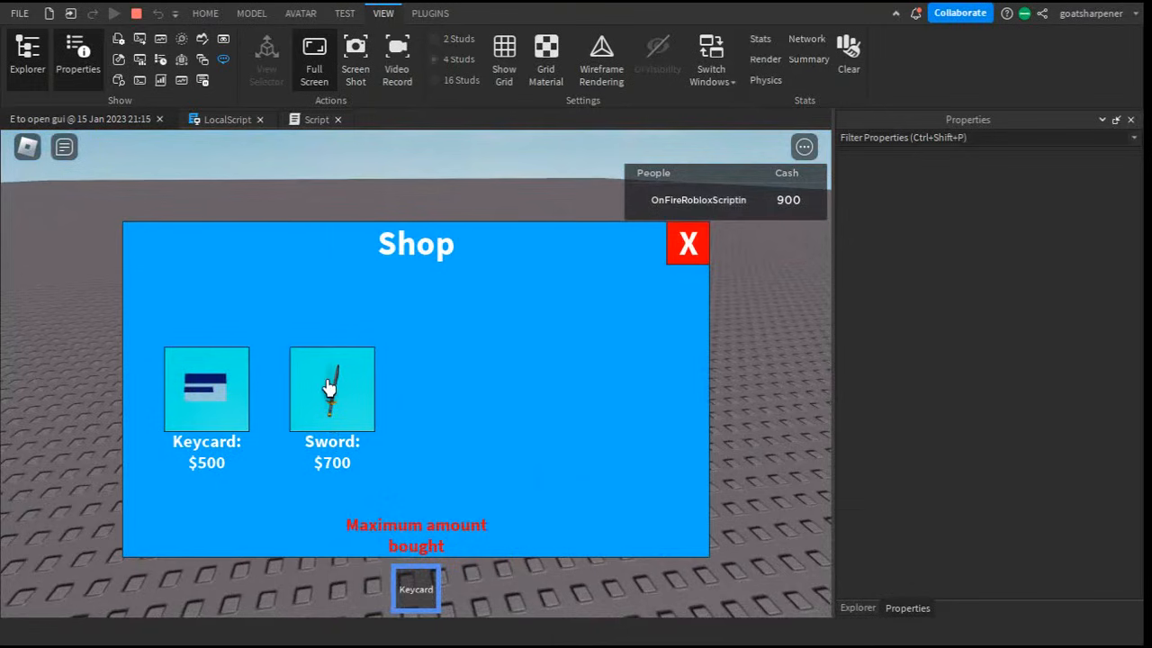
{"action": "left_click", "coordinate": [331, 389]}
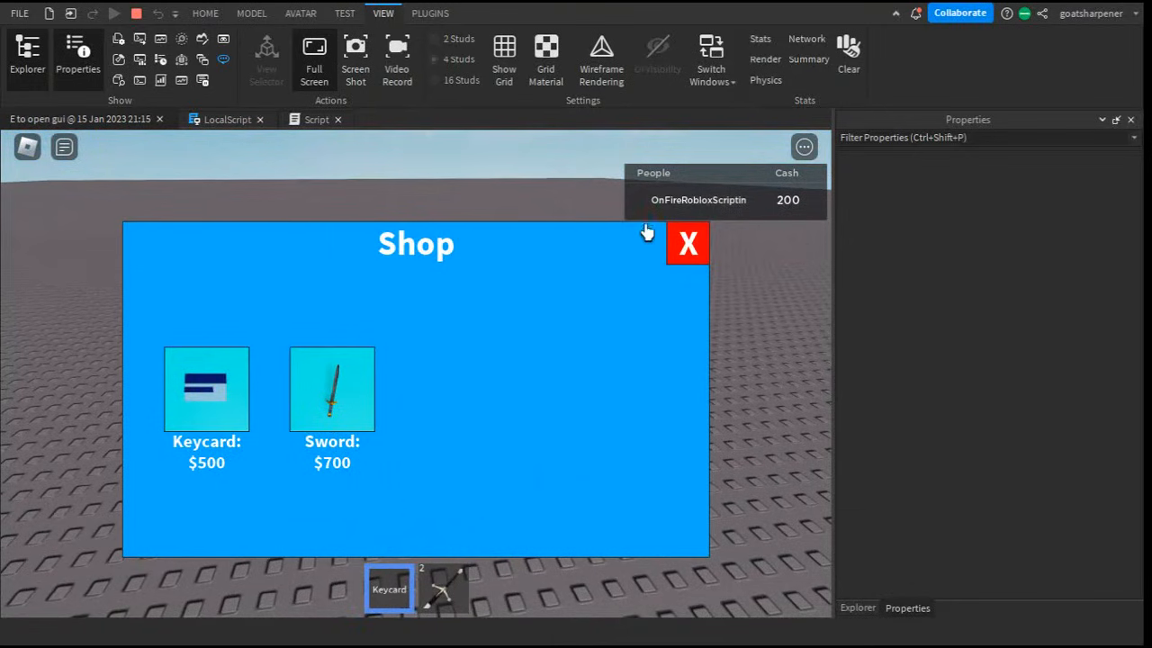
{"action": "left_click", "coordinate": [687, 243]}
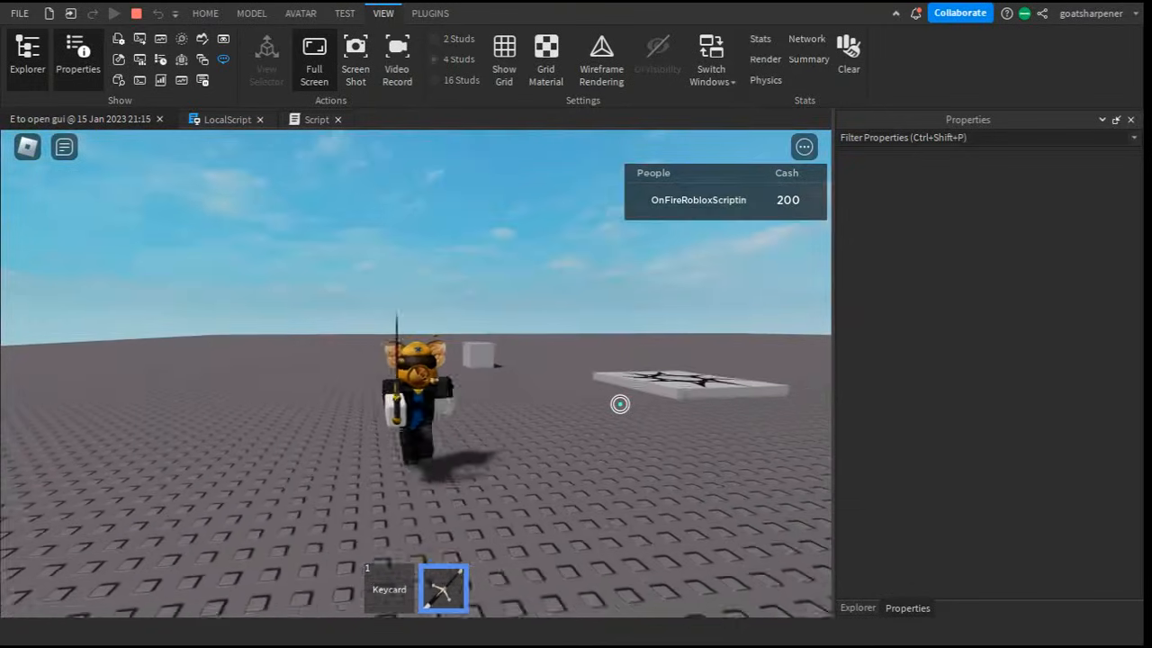